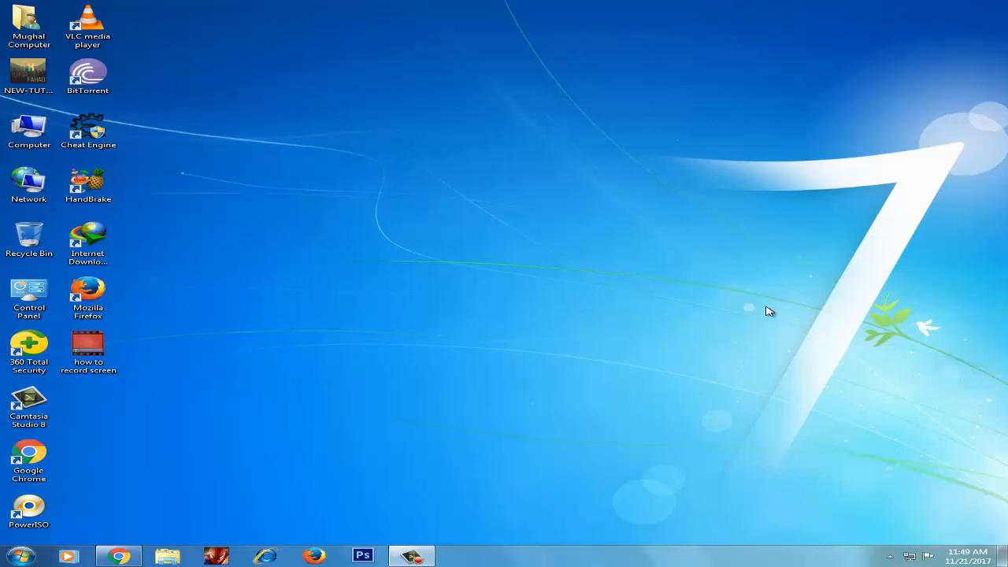
pyautogui.moveTo(315, 148)
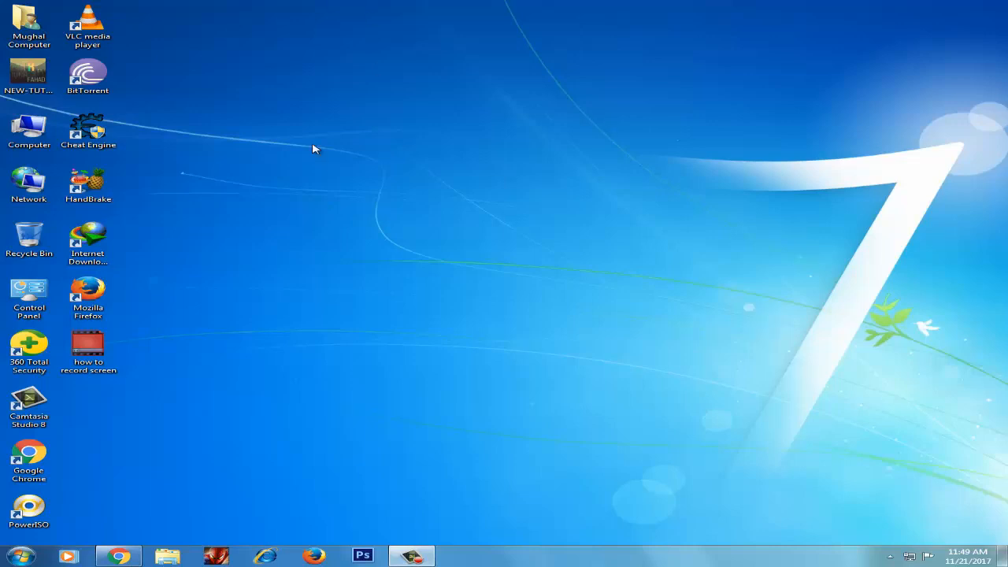
# Launch Camtasia Studio 8 from its desktop shortcut and keep evaluating the trial version
pyautogui.click(29, 405)
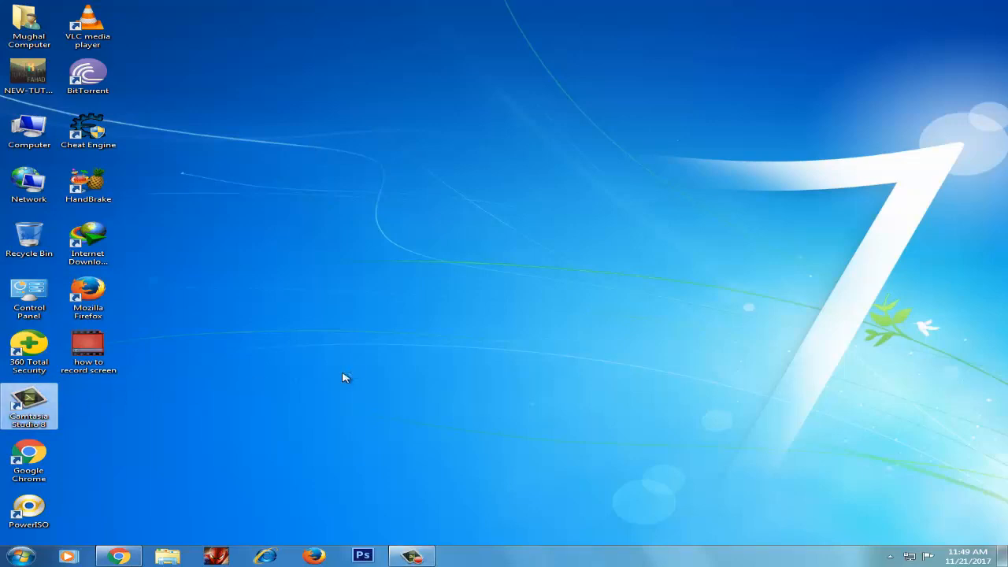
pyautogui.doubleClick(29, 406)
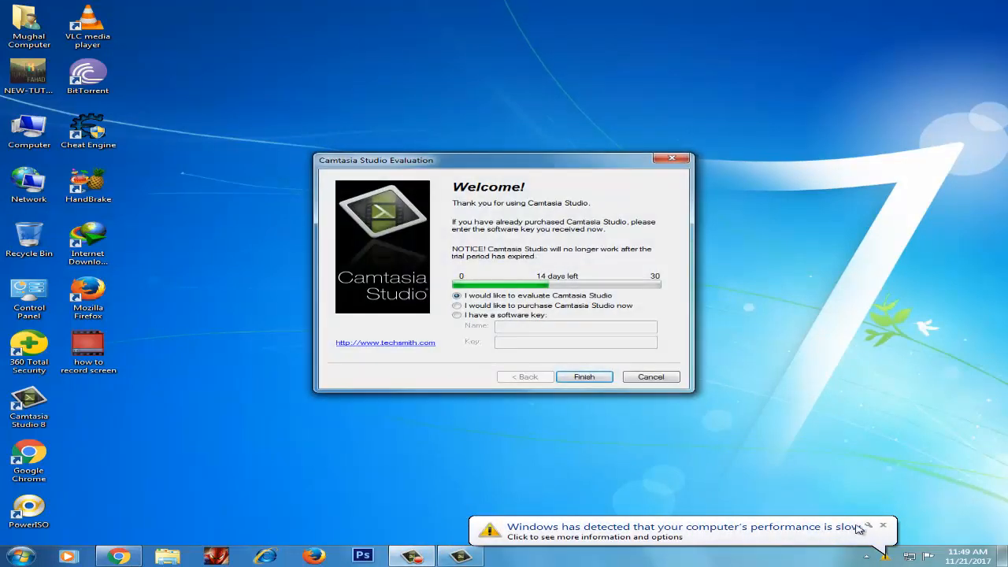
pyautogui.click(882, 525)
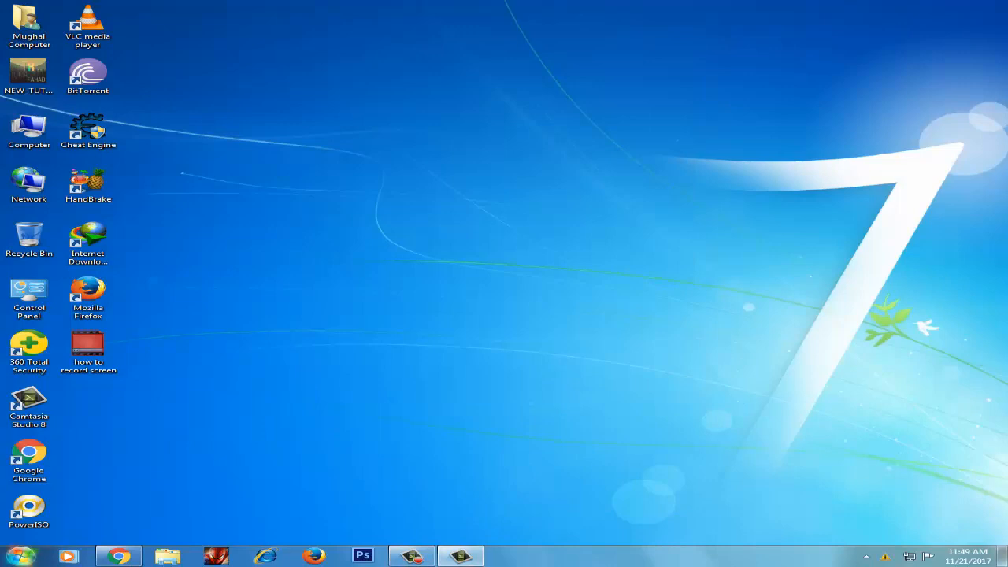
pyautogui.moveTo(420, 266)
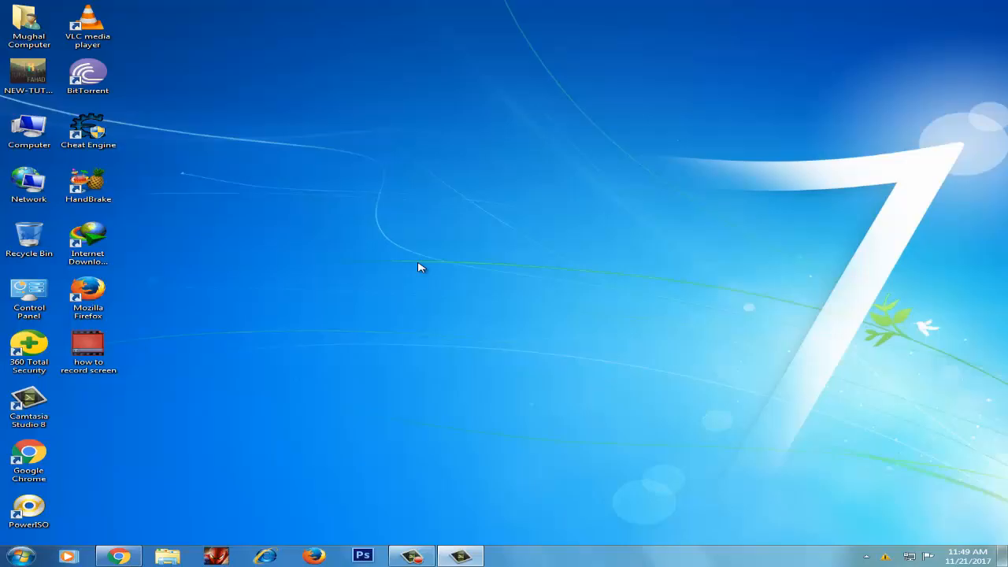
# Open Camtasia, close the Check for Upgrade and Welcome dialogs, and minimize the window
pyautogui.doubleClick(29, 405)
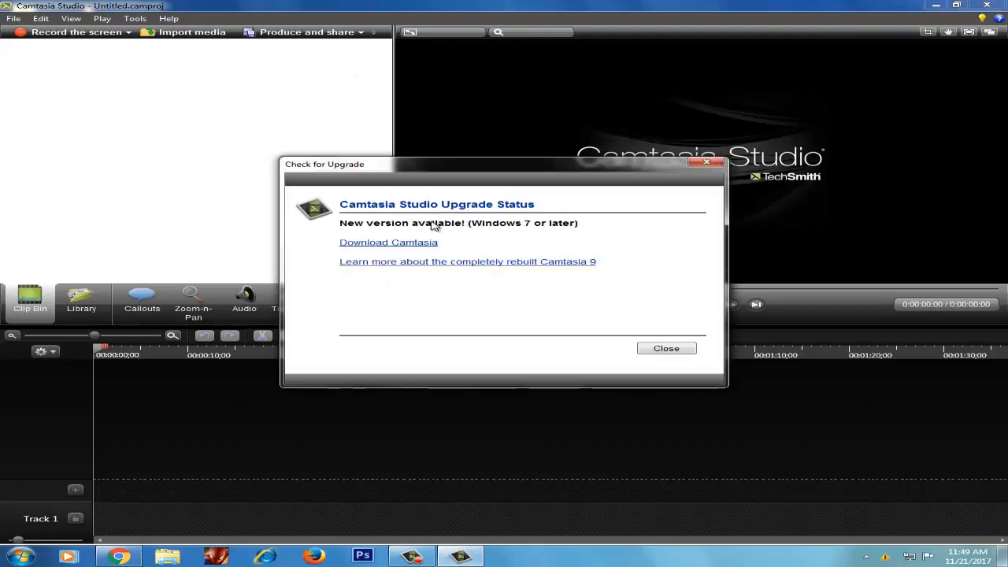
pyautogui.click(665, 348)
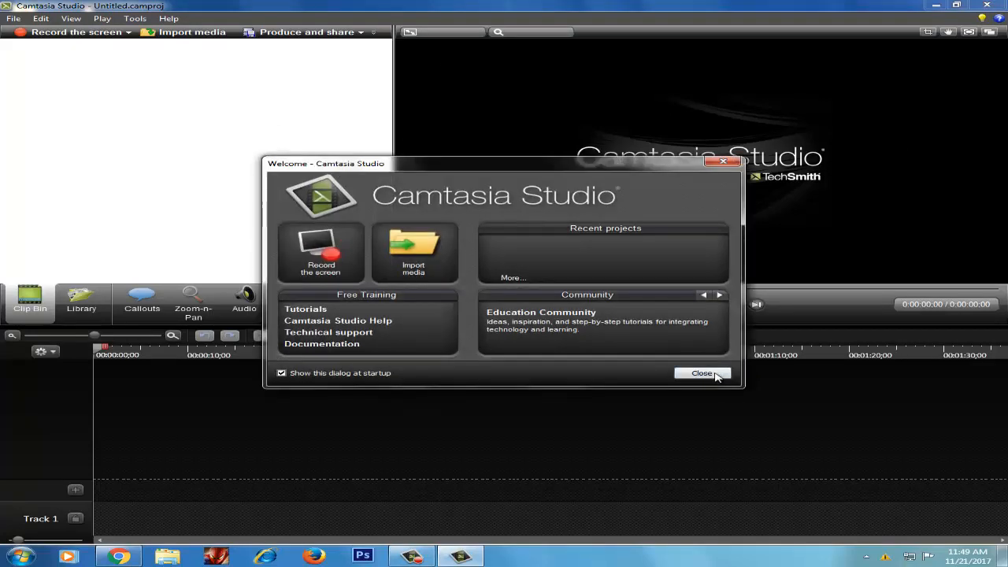
pyautogui.click(701, 373)
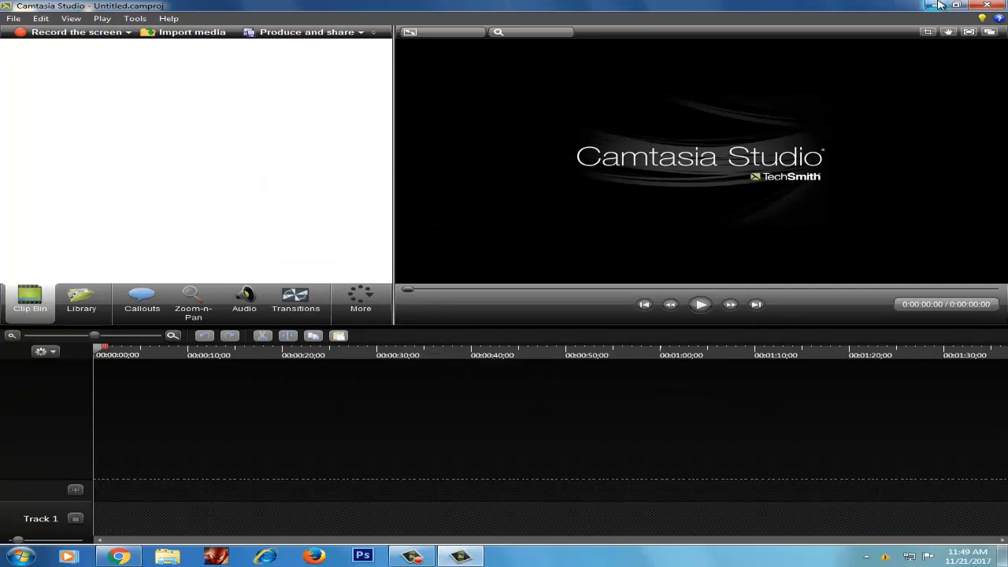
pyautogui.click(957, 6)
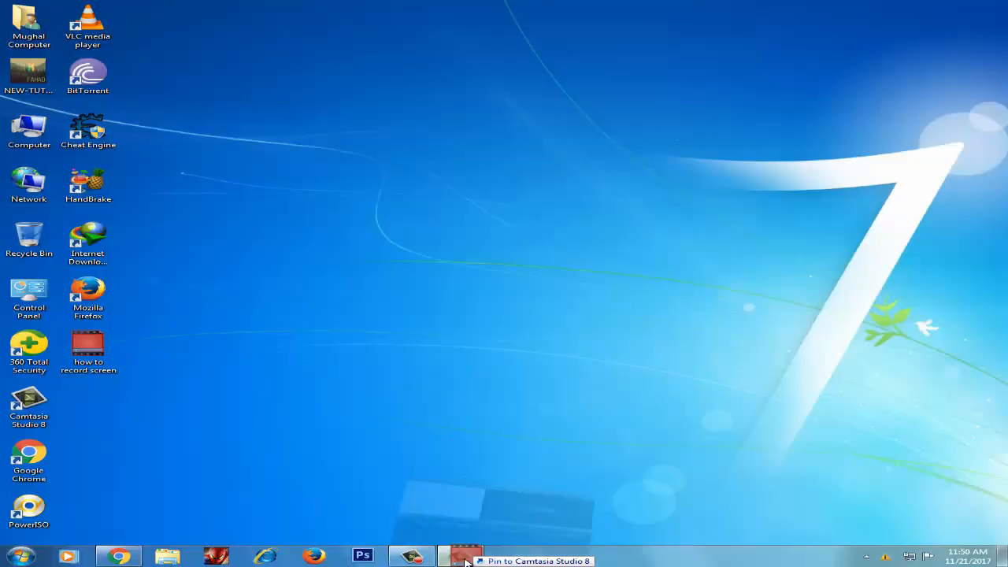
# Import 'how to record screen' into the Clip Bin and drop it onto the timeline
pyautogui.click(460, 556)
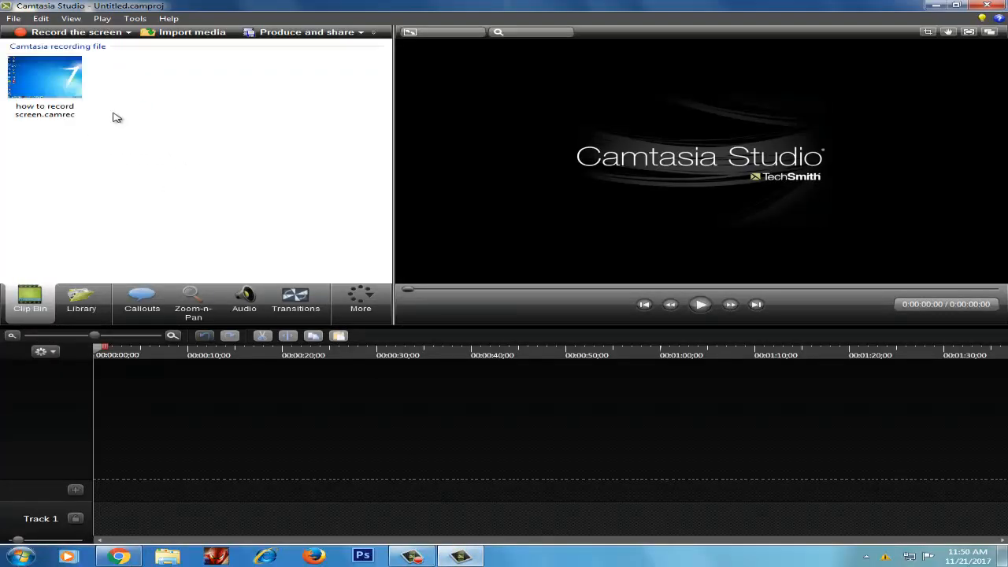
pyautogui.moveTo(53, 97)
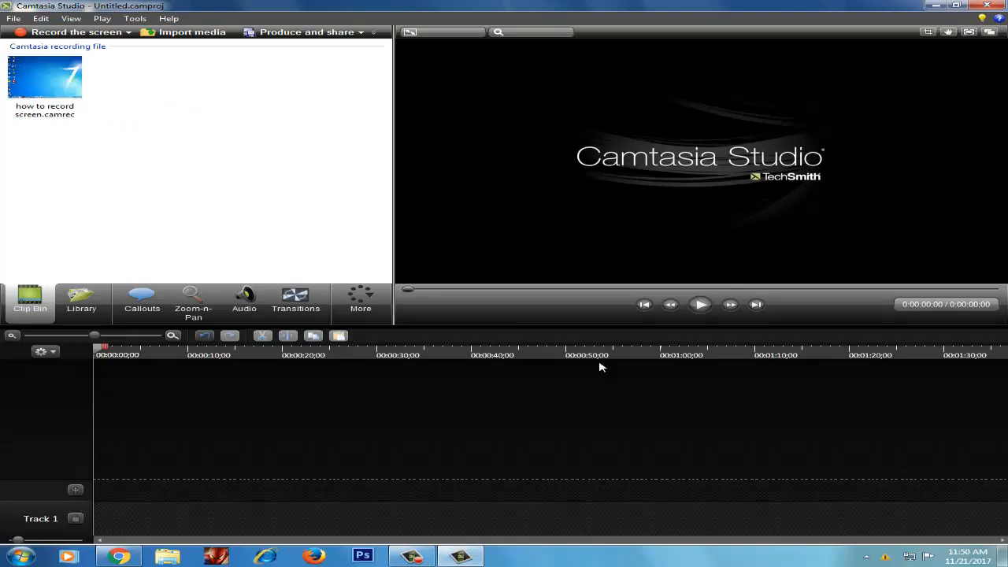
pyautogui.moveTo(243, 518)
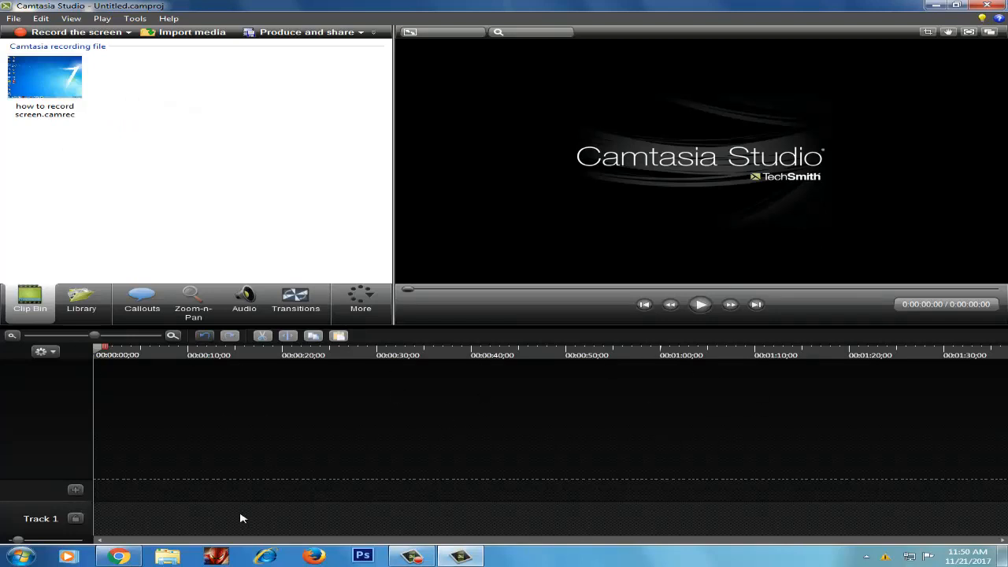
pyautogui.click(74, 455)
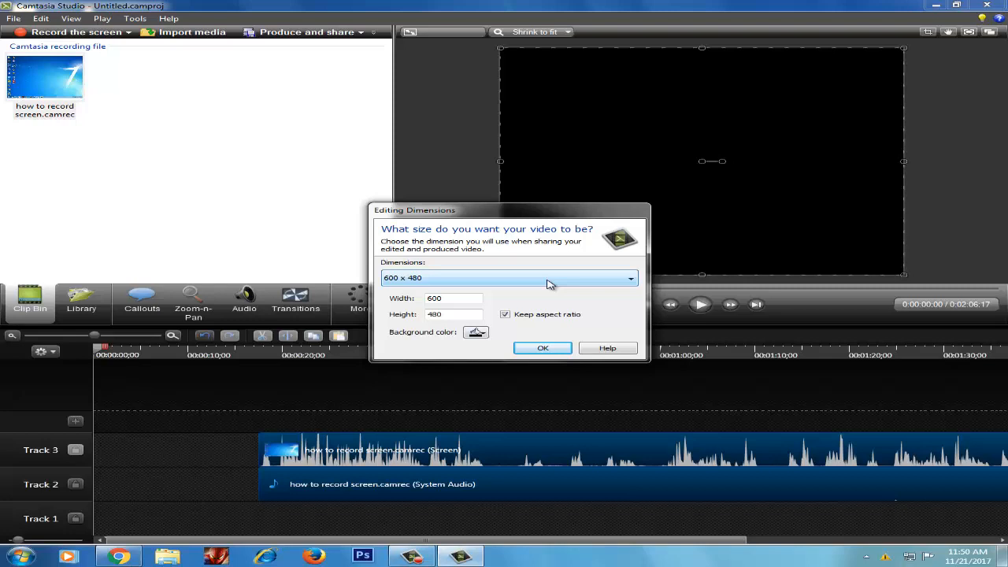
# Set Editing Dimensions to 1280 x 720 YouTube & Screencast and stretch the clip to fill the canvas
pyautogui.click(630, 278)
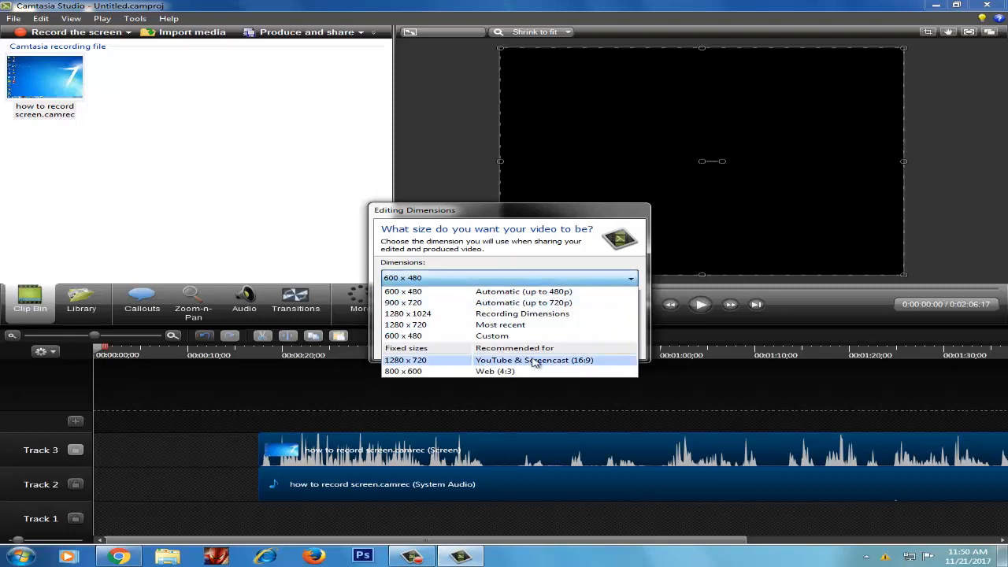
pyautogui.click(534, 360)
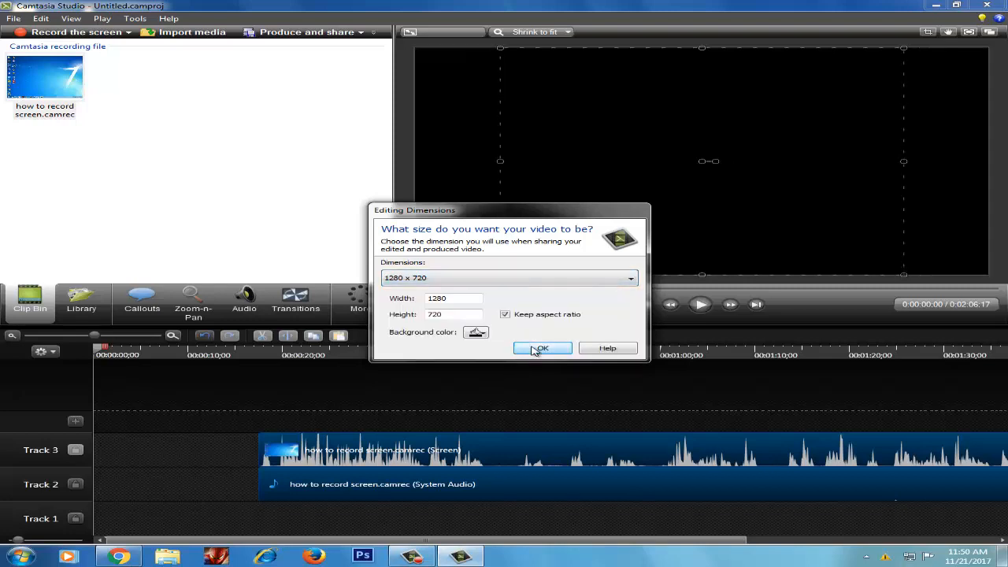
pyautogui.click(542, 348)
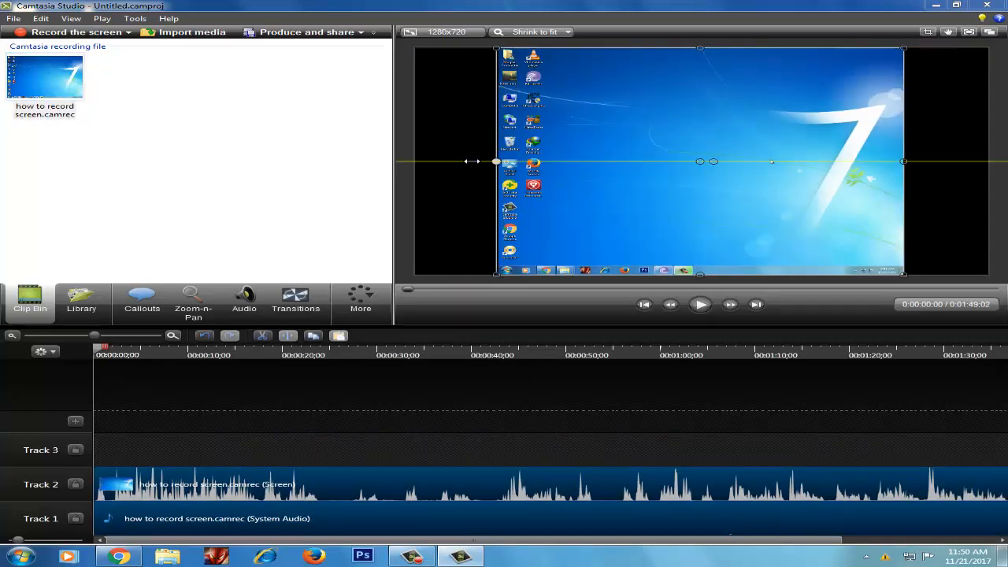
pyautogui.moveTo(496, 162); pyautogui.dragTo(414, 167)
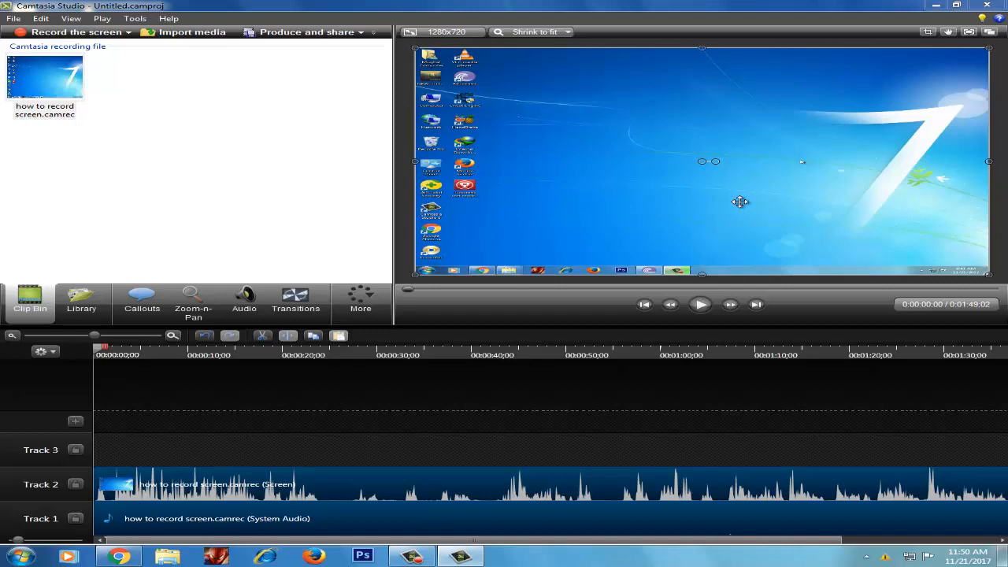
pyautogui.moveTo(97, 334)
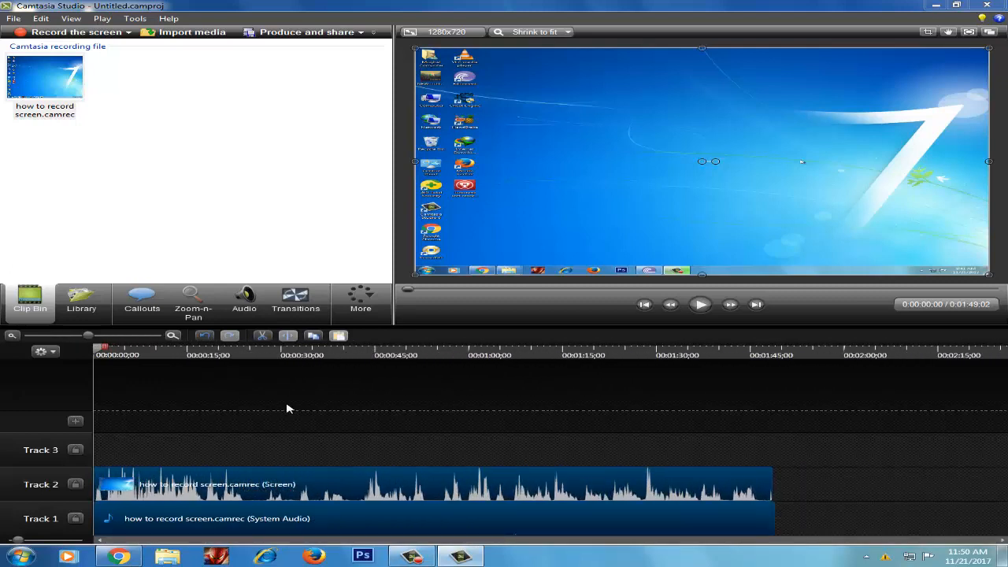
pyautogui.moveTo(481, 307)
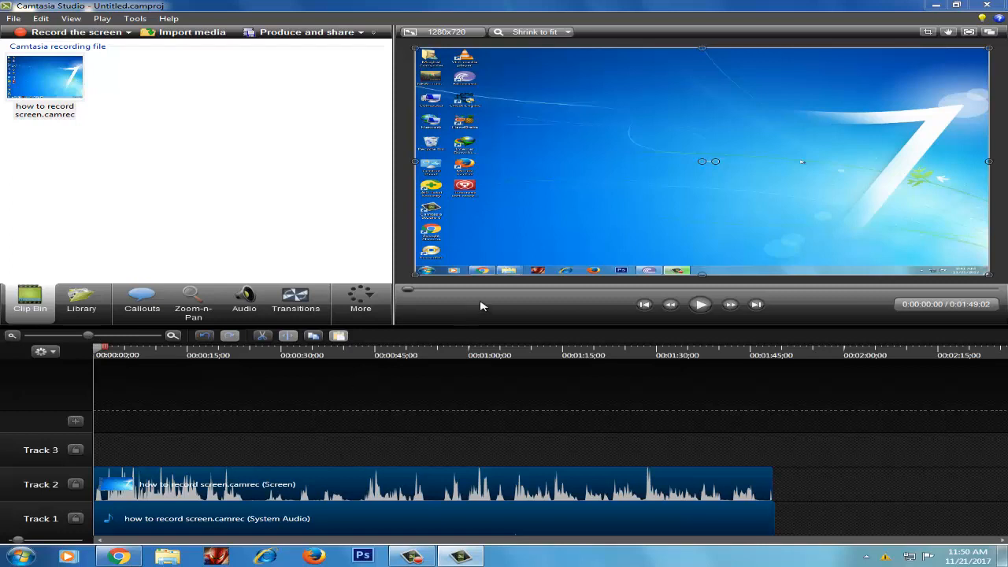
# Pause at the Google page and add a sketch-motion rectangle callout around the search box
pyautogui.click(142, 303)
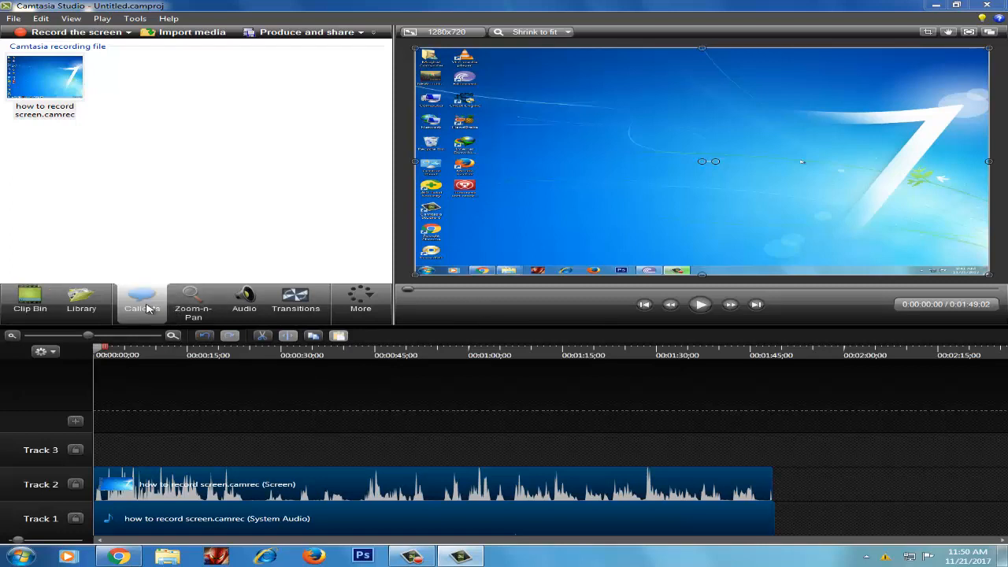
pyautogui.click(141, 303)
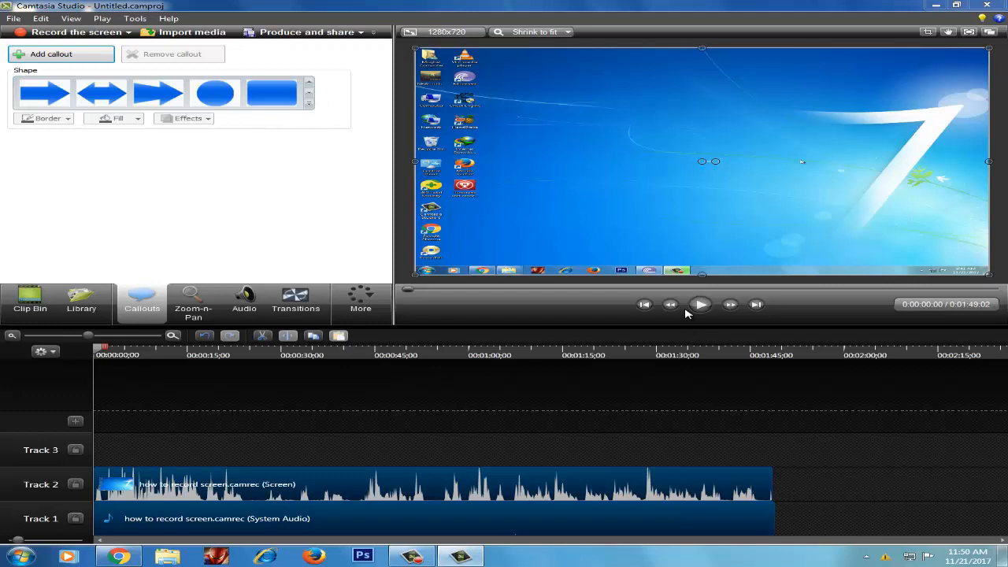
pyautogui.click(700, 304)
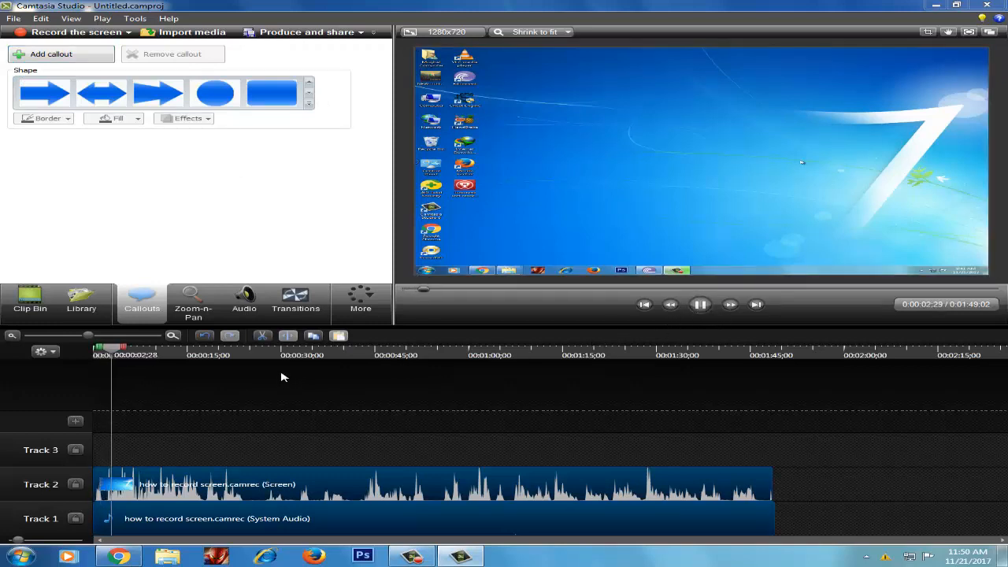
pyautogui.click(699, 305)
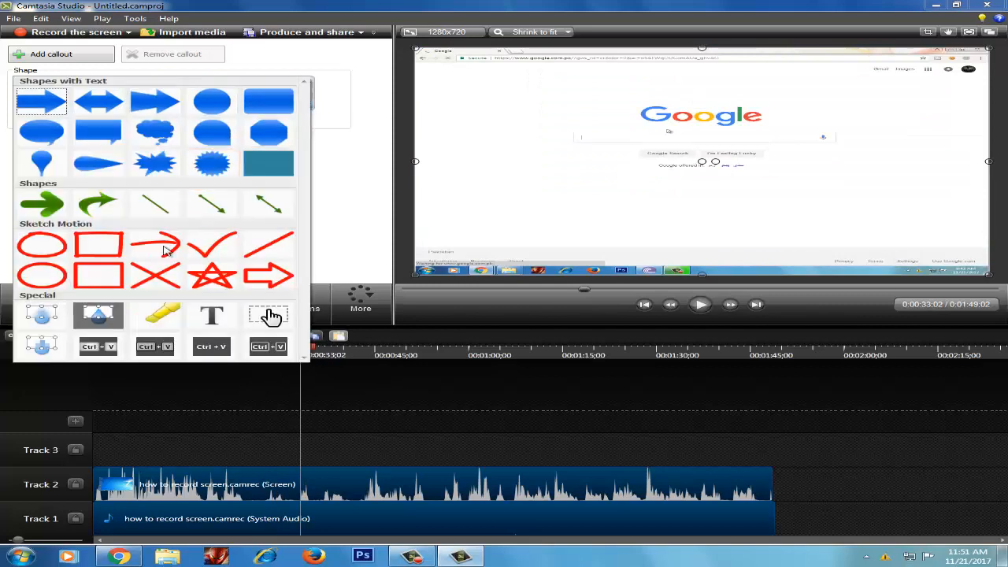
pyautogui.click(99, 247)
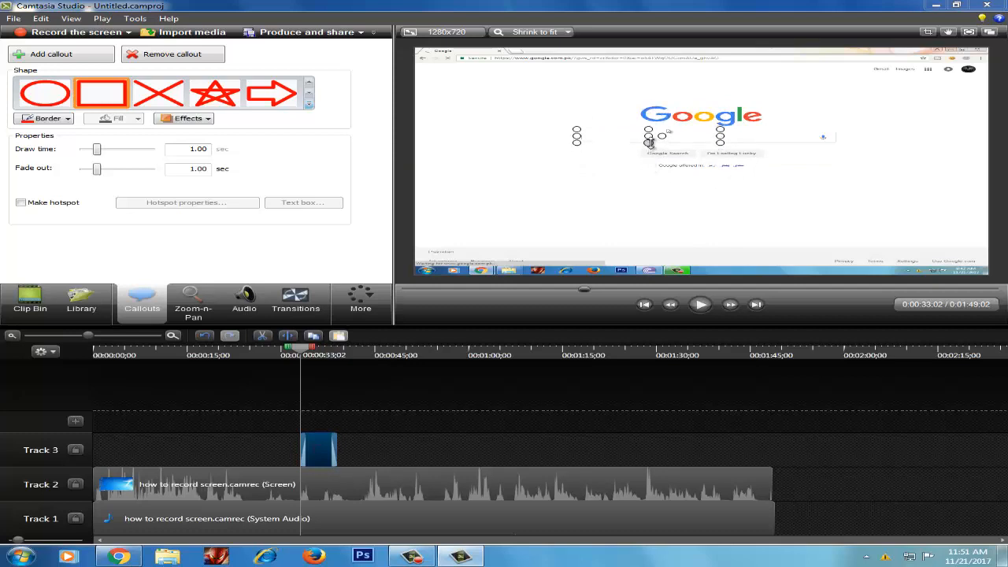
pyautogui.moveTo(699, 304)
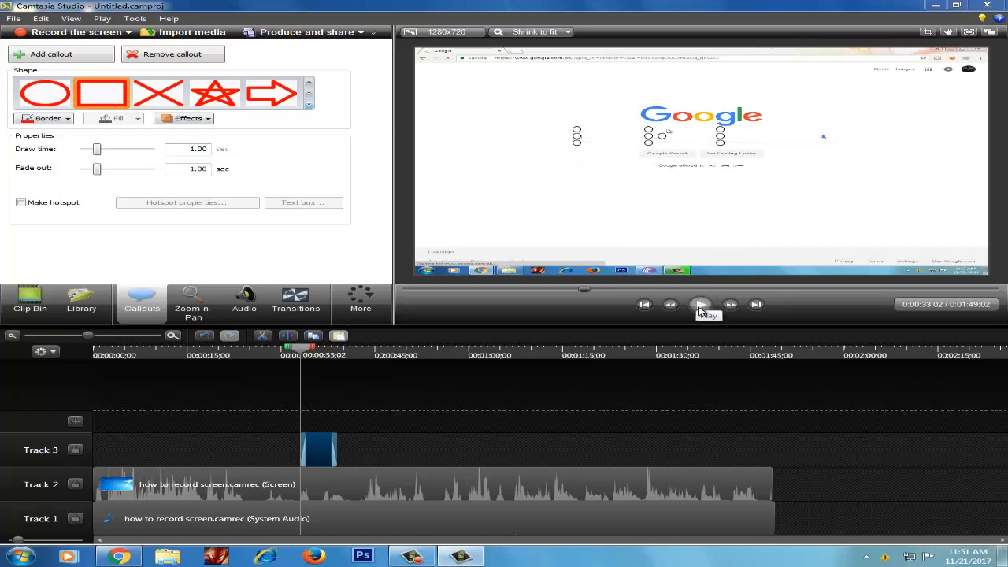
# Play back the rectangle callout section on Track 3, then pause
pyautogui.click(700, 304)
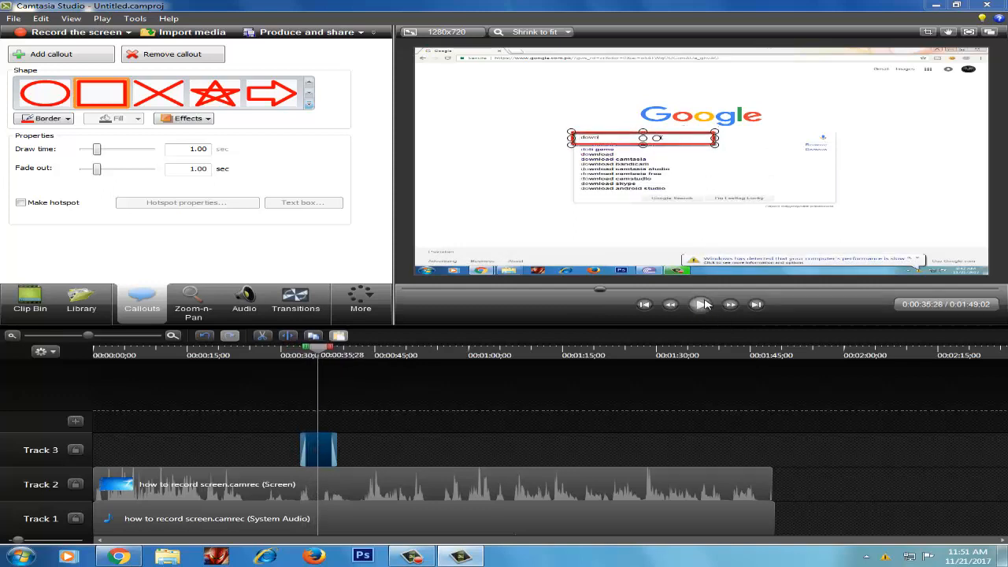
pyautogui.click(699, 304)
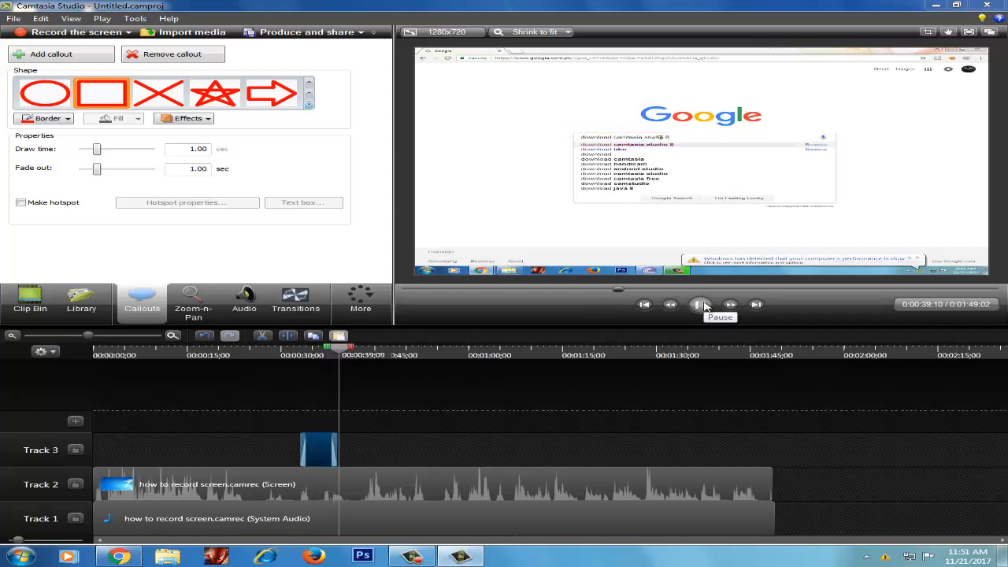
pyautogui.click(700, 304)
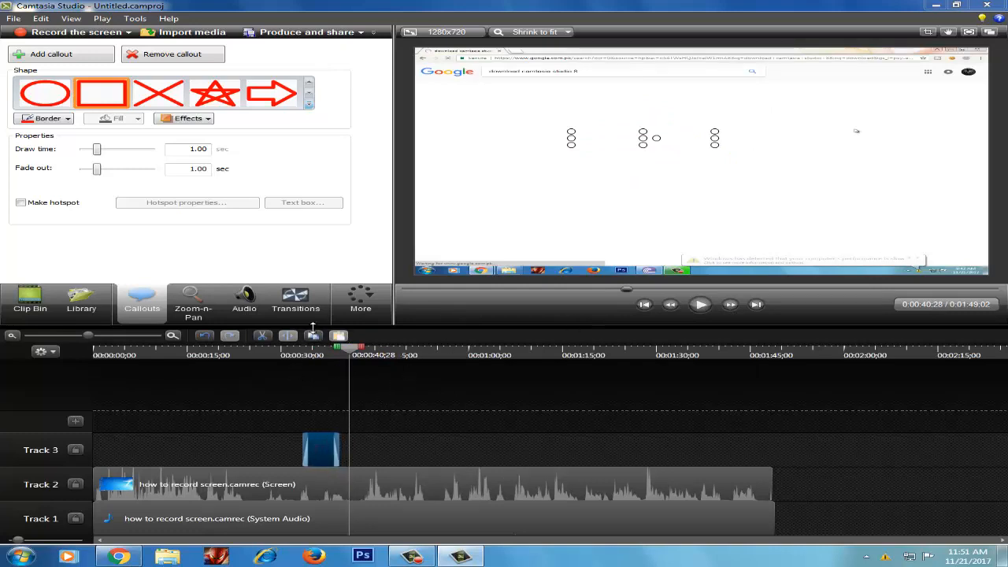
# In Cursor Effects, compare Spotlight and Magnify, then settle on the yellow Highlight effect
pyautogui.click(360, 301)
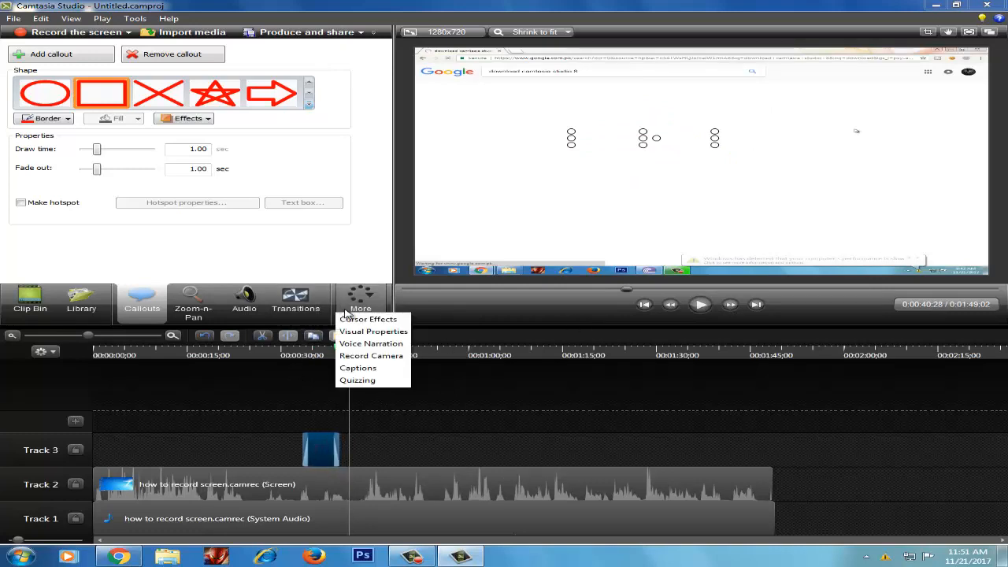
pyautogui.click(367, 319)
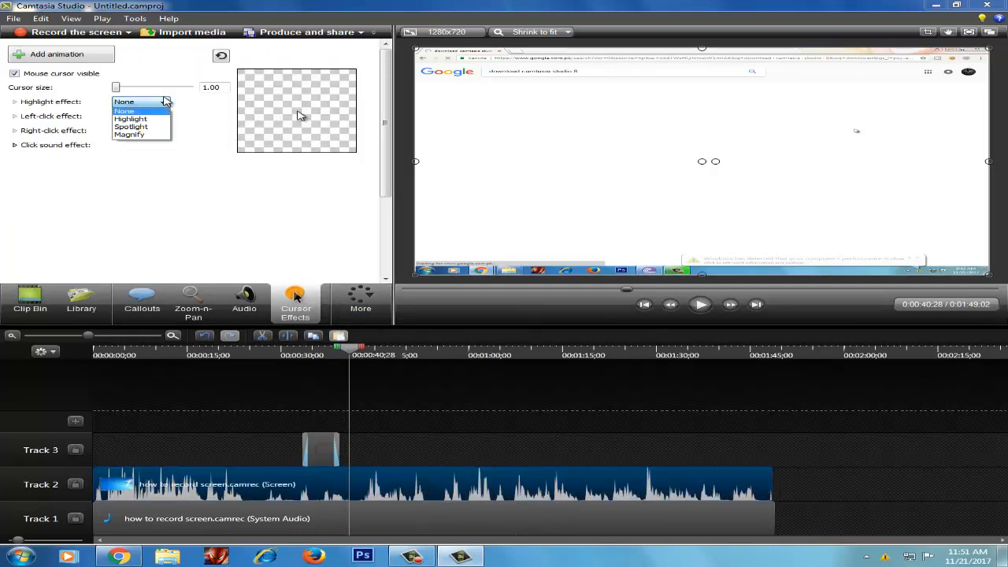
pyautogui.click(130, 118)
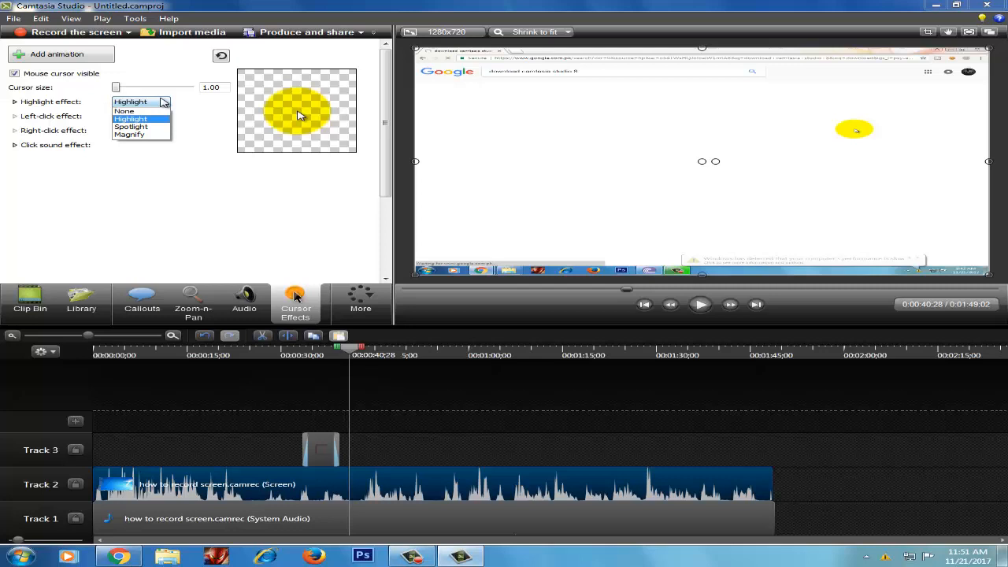
pyautogui.click(124, 111)
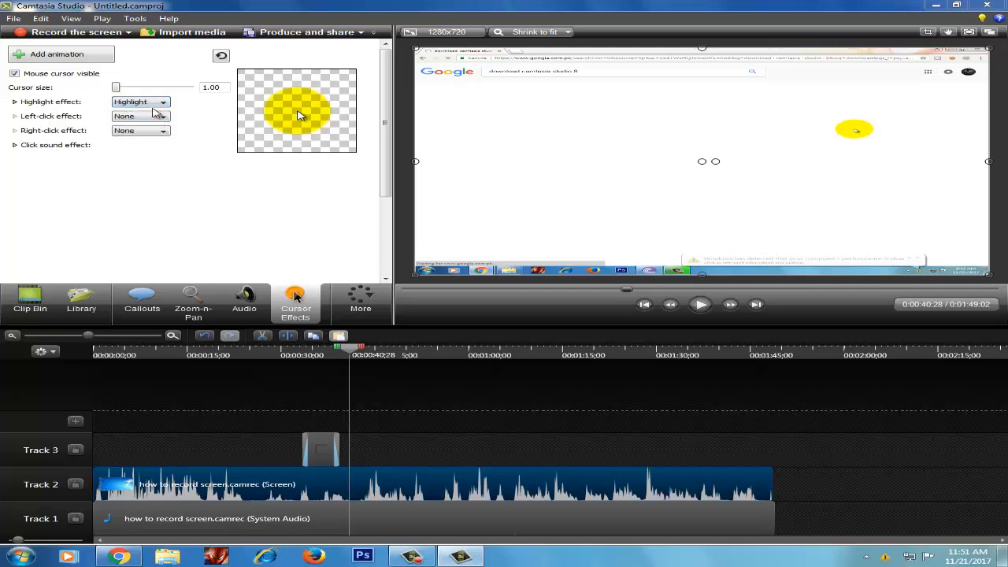
pyautogui.click(140, 101)
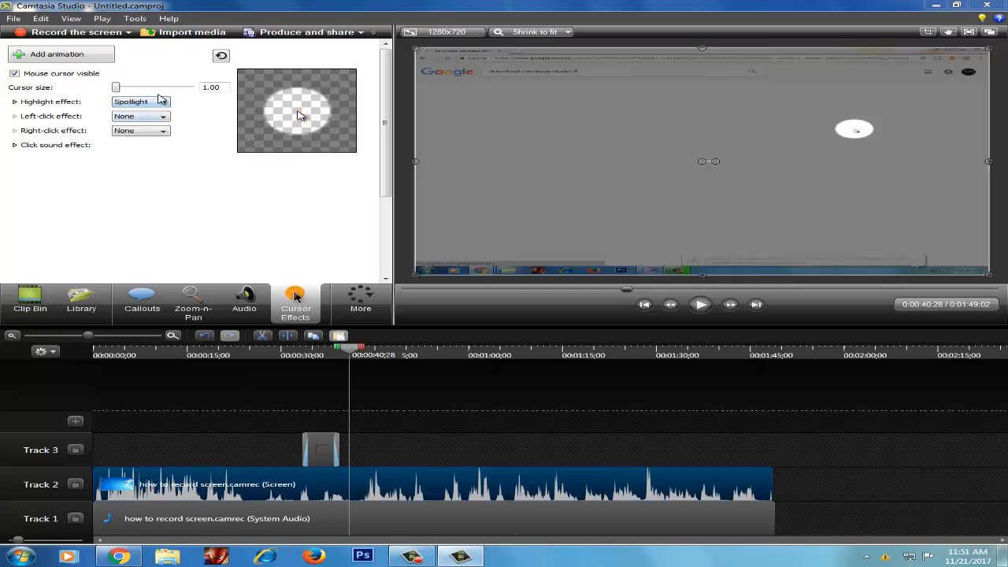
pyautogui.click(140, 101)
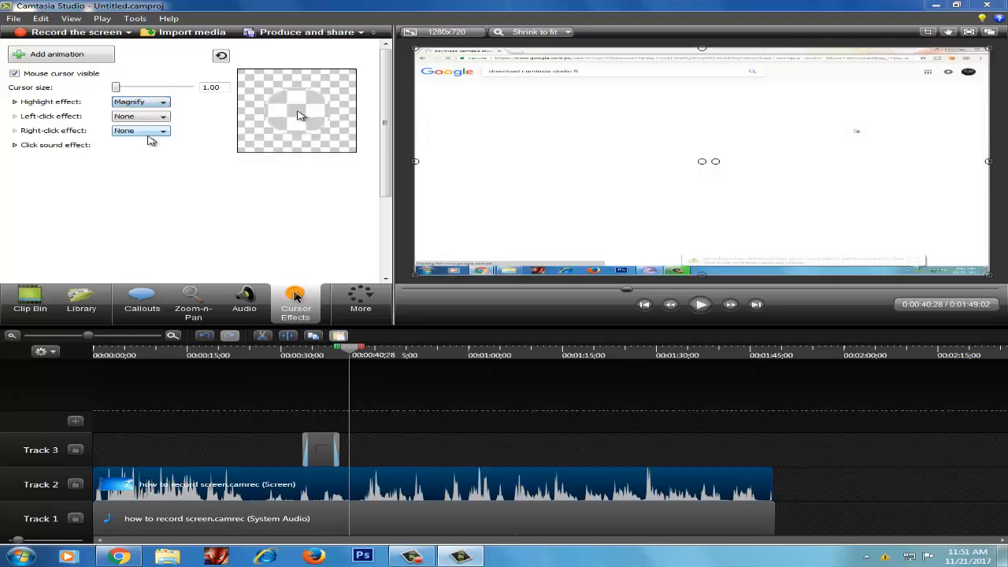
pyautogui.click(161, 116)
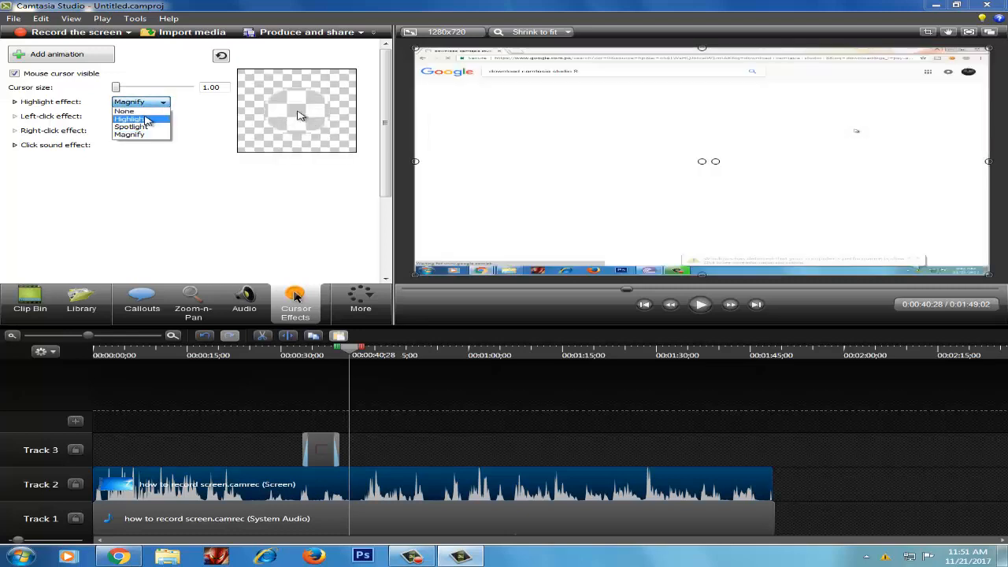
pyautogui.click(130, 119)
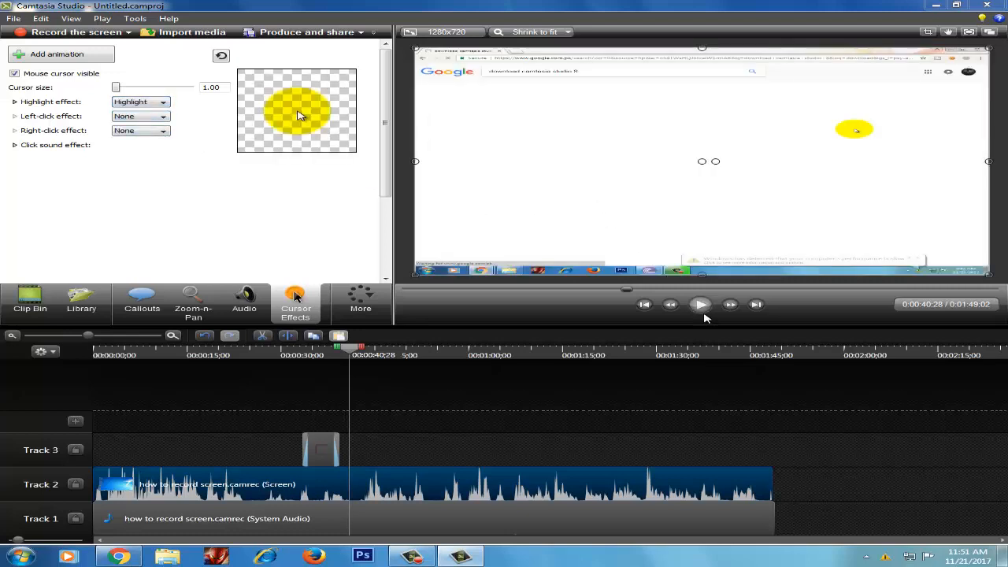
# Preview the cursor highlight with Play and Pause, then hide the editor
pyautogui.click(699, 305)
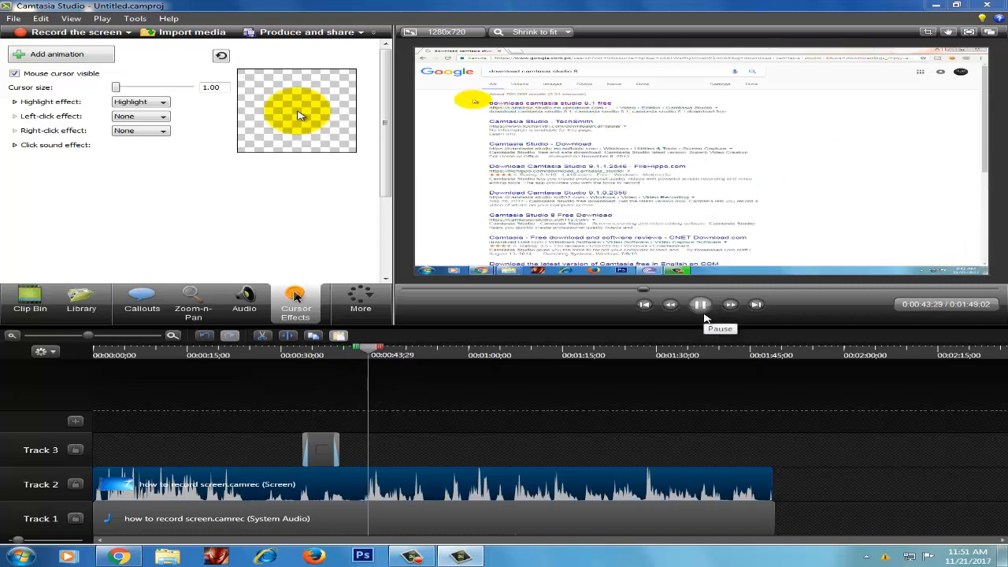
pyautogui.click(699, 304)
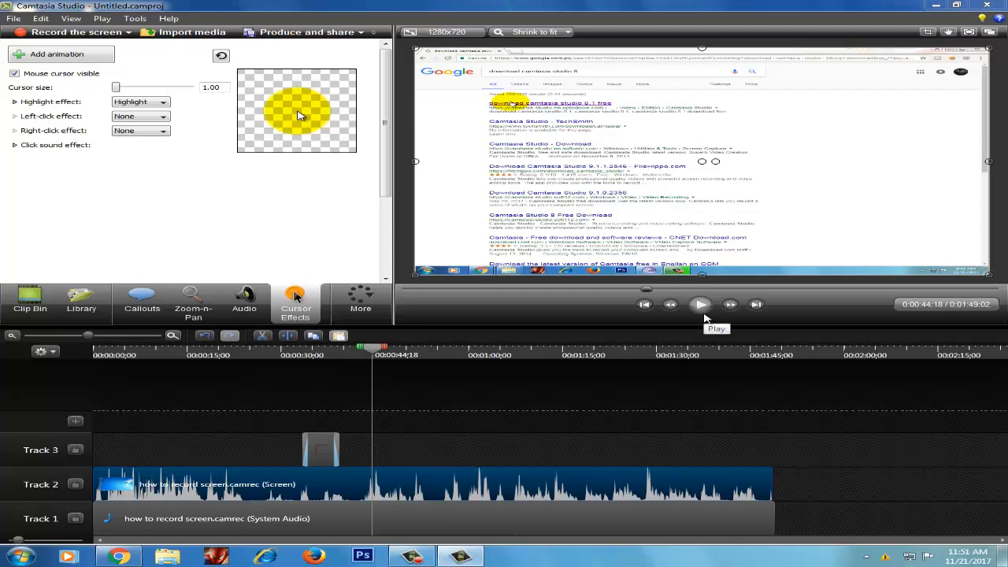
pyautogui.moveTo(81, 304)
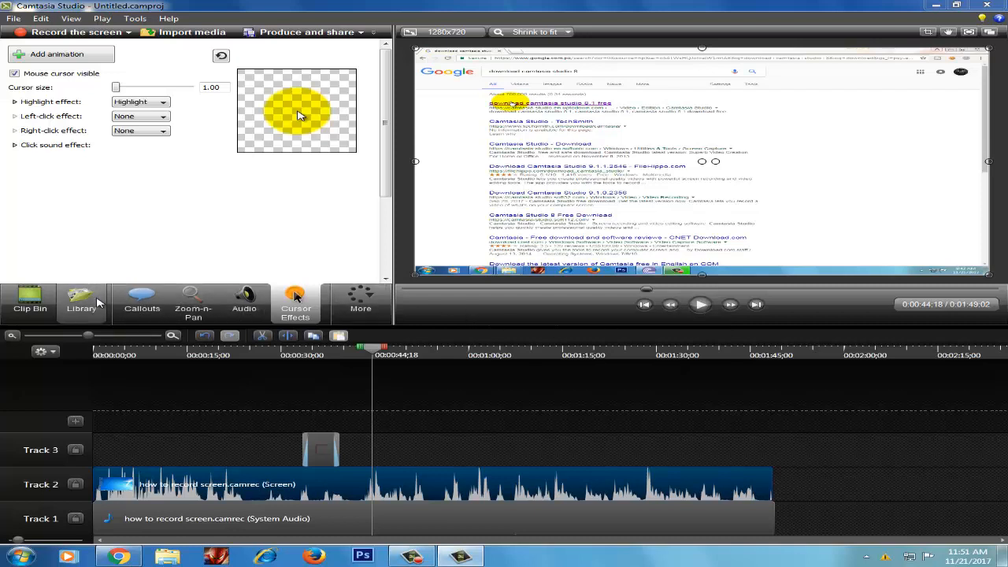
pyautogui.moveTo(366, 343)
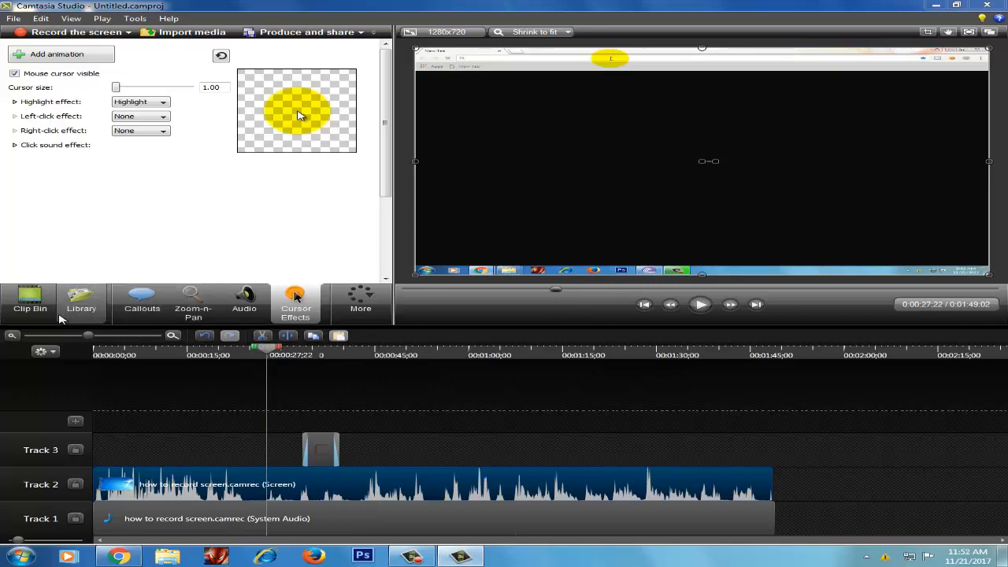
pyautogui.click(30, 303)
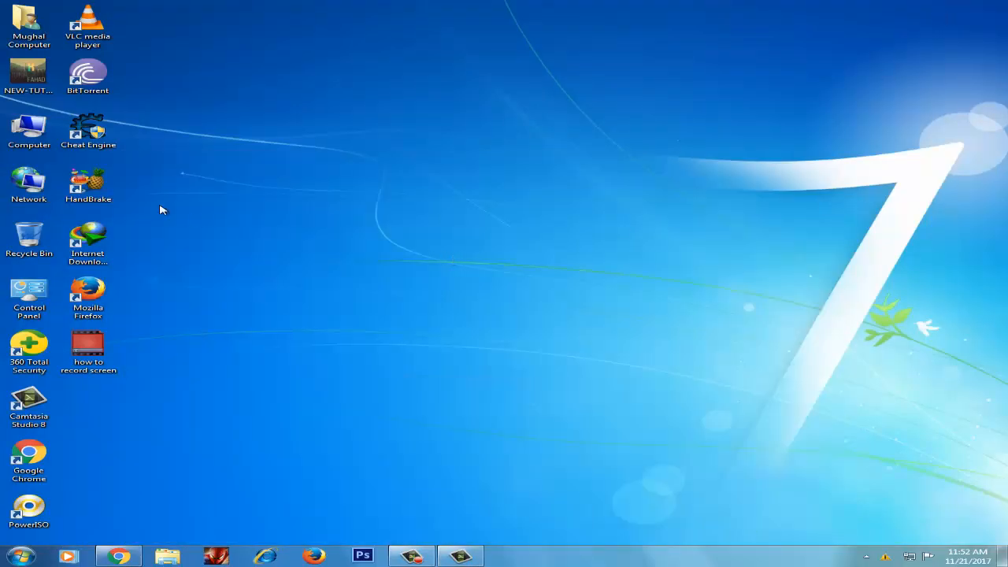
# Open Computer and browse to the Downloads Music folder containing Ice Flow
pyautogui.click(29, 130)
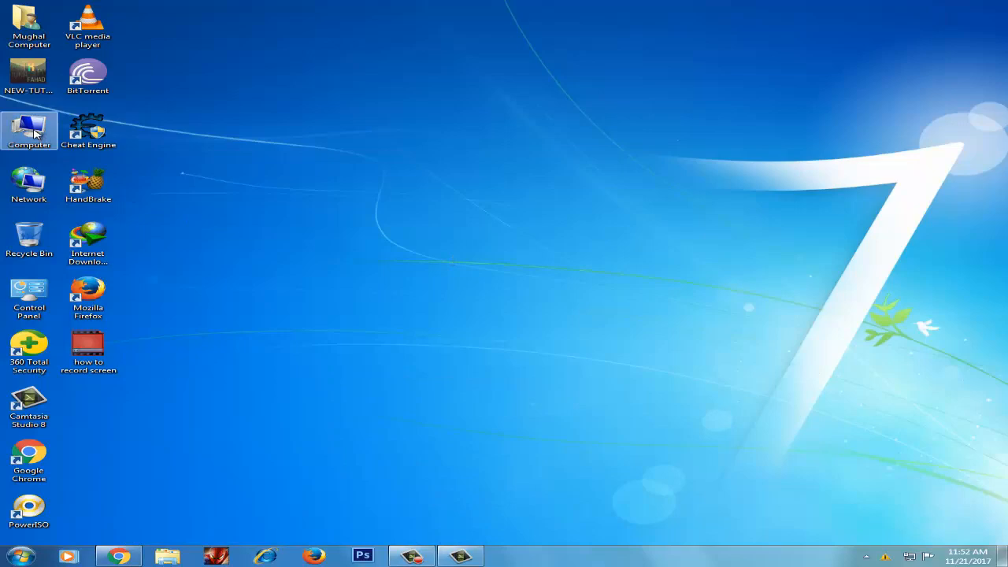
pyautogui.doubleClick(28, 130)
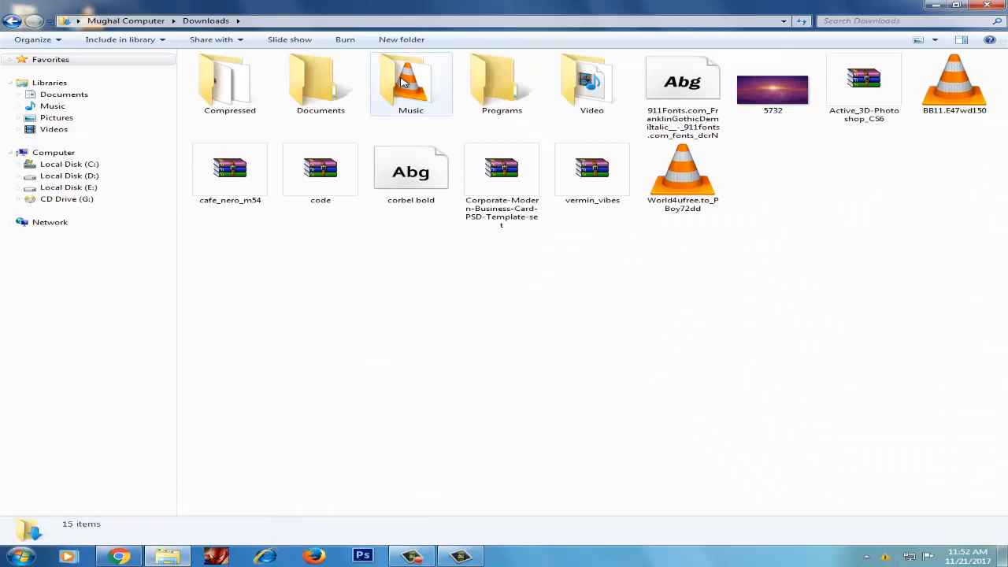
pyautogui.doubleClick(410, 82)
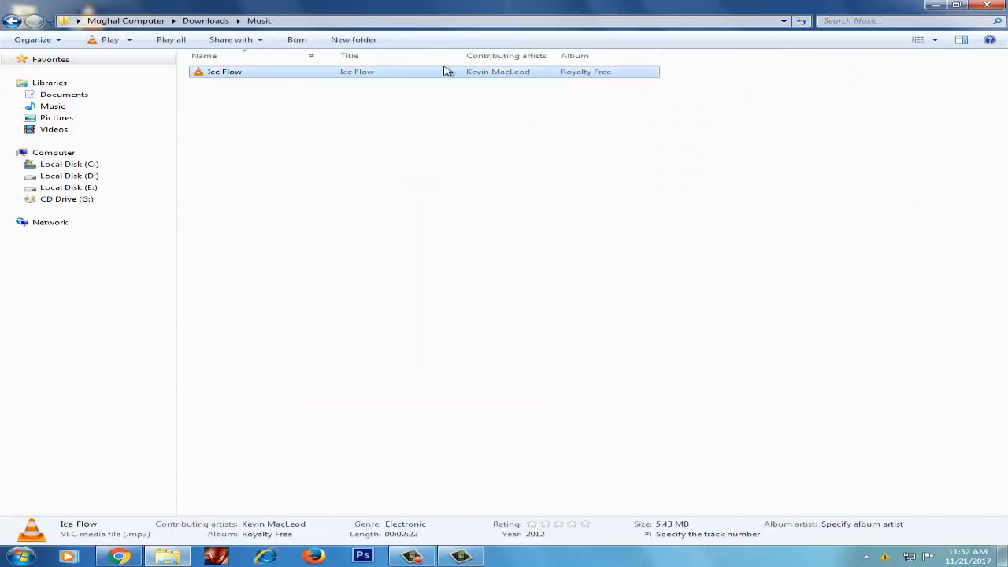
pyautogui.moveTo(476, 558)
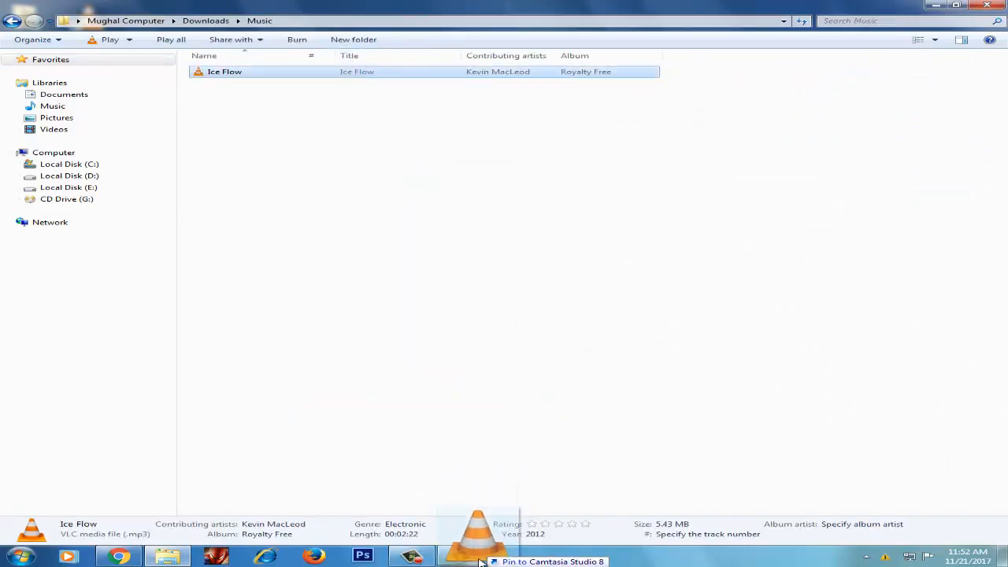
# Add Ice Flow.mp3 to the timeline, trim it to the video's end, and preview
pyautogui.click(461, 557)
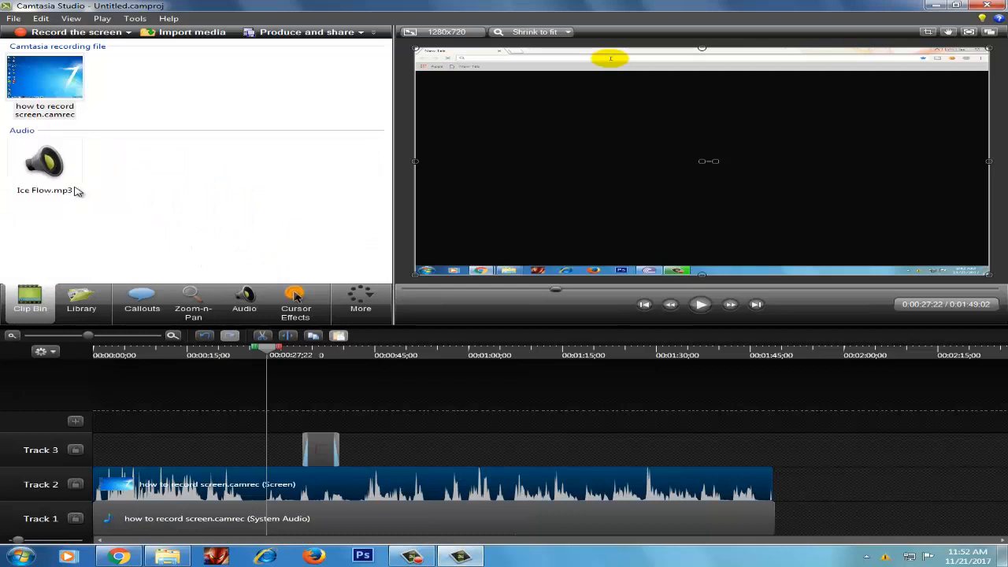
pyautogui.click(45, 163)
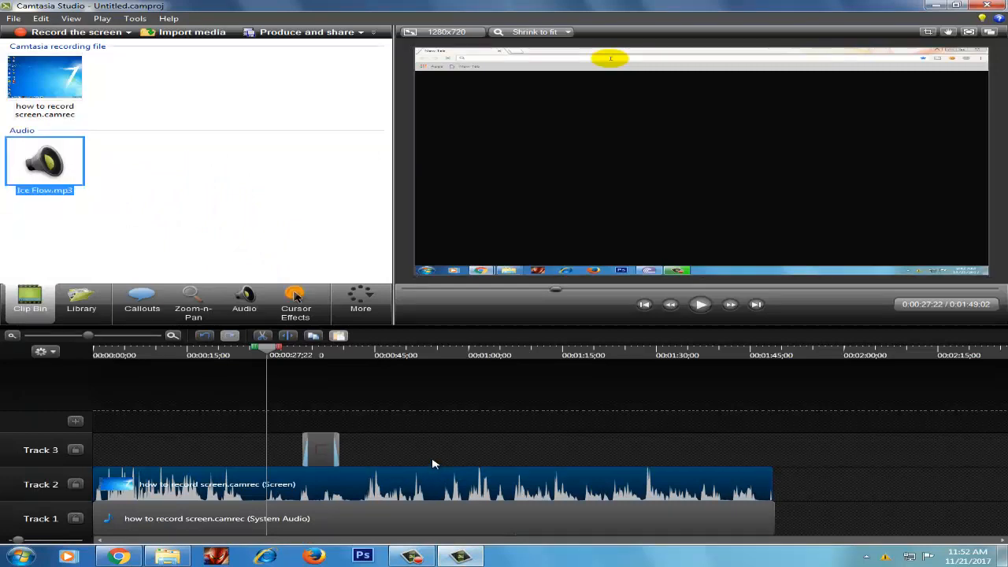
pyautogui.moveTo(44, 162); pyautogui.dragTo(551, 450)
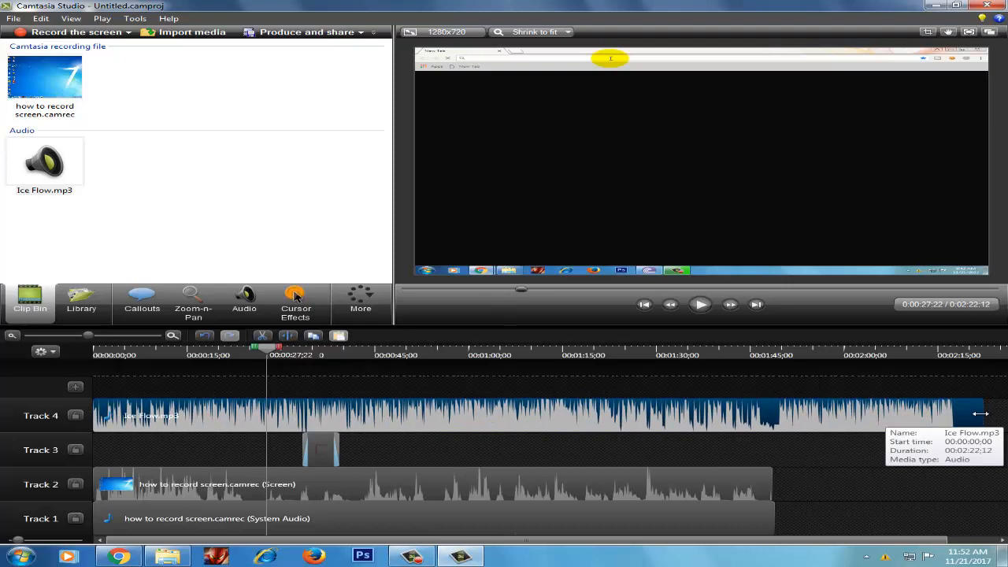
pyautogui.moveTo(976, 413); pyautogui.dragTo(775, 413)
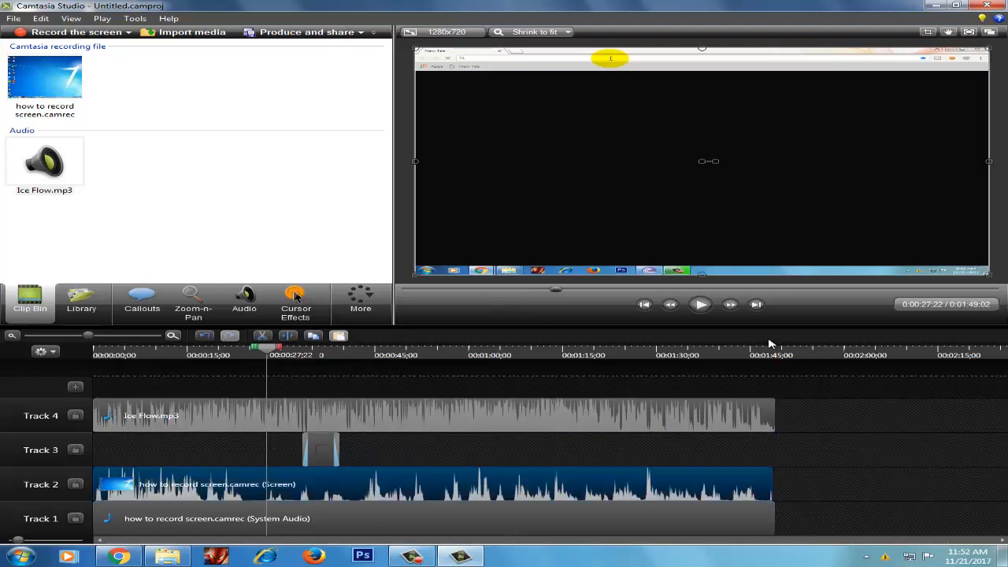
pyautogui.click(699, 304)
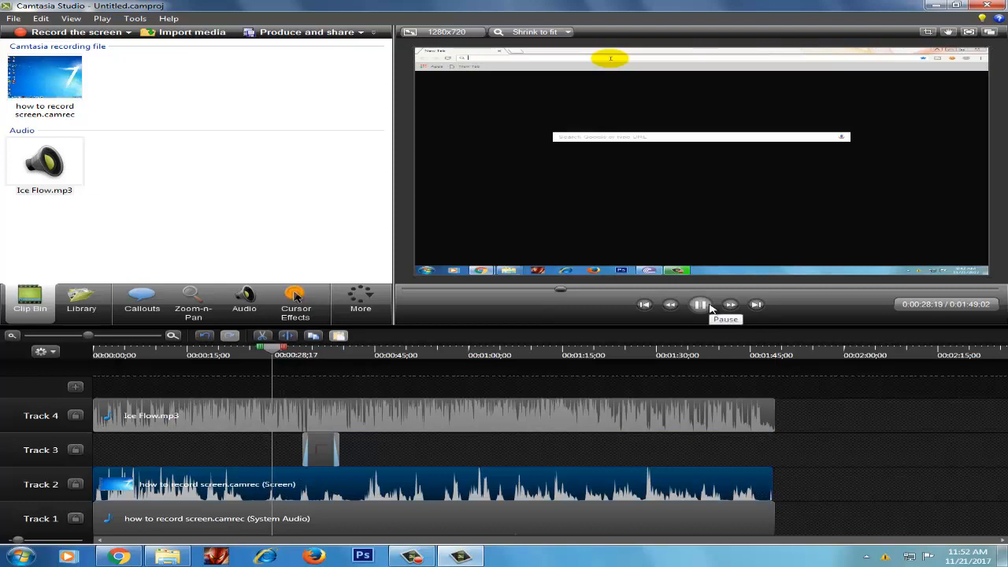
pyautogui.click(699, 304)
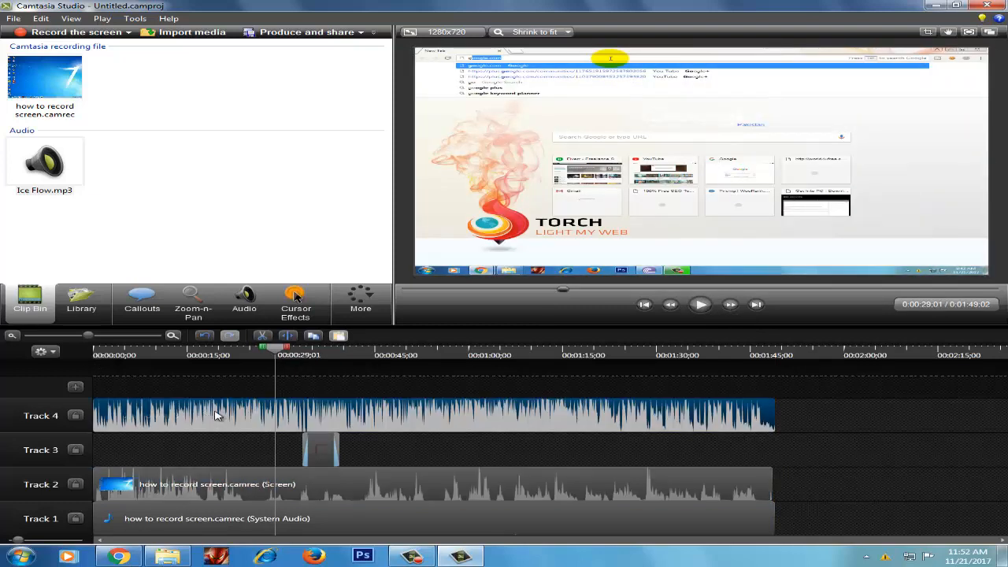
# Lower the Ice Flow clip's volume via Edit audio and preview it up to about 49 seconds
pyautogui.rightClick(219, 415)
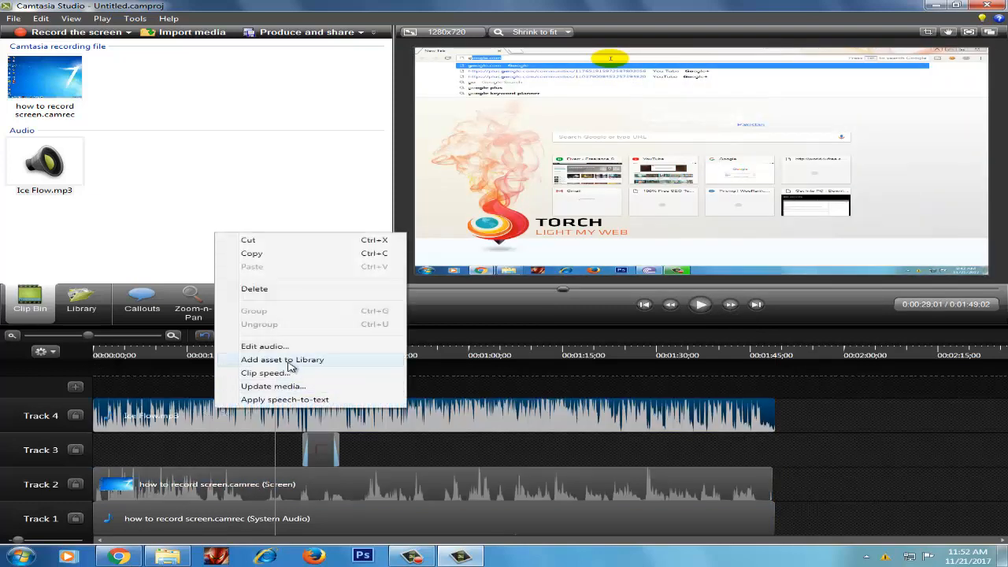
pyautogui.moveTo(286, 348)
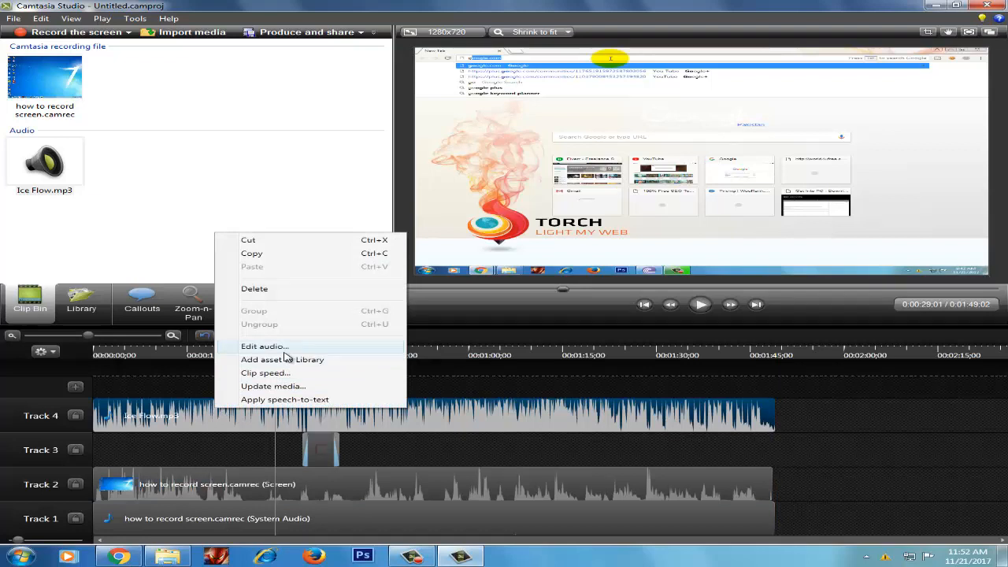
pyautogui.click(265, 346)
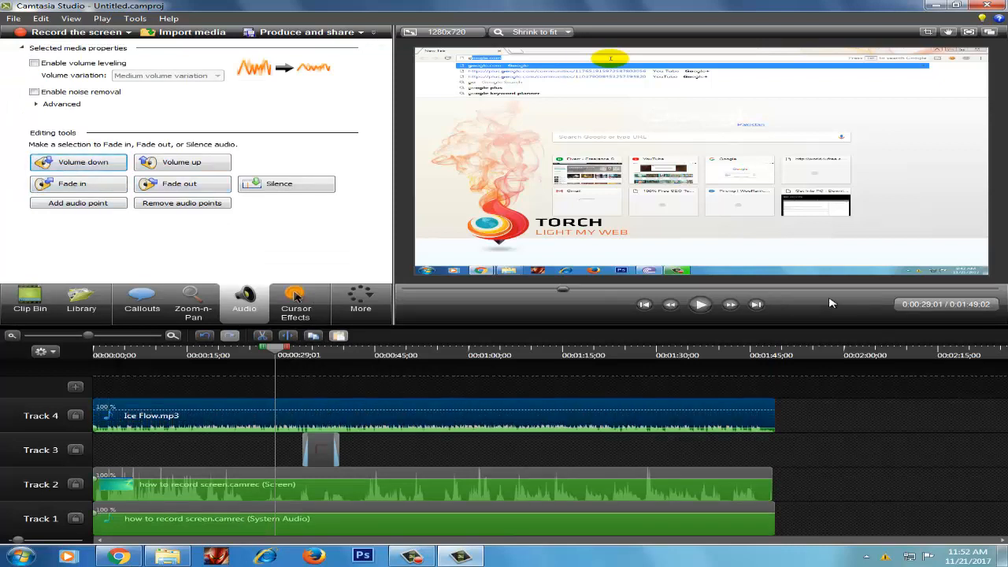
pyautogui.click(699, 304)
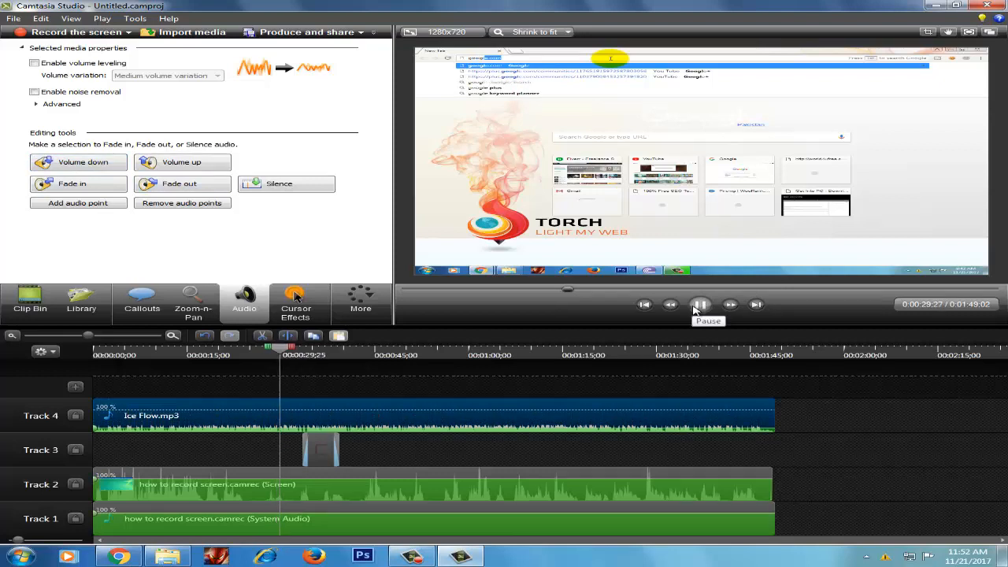
pyautogui.click(700, 305)
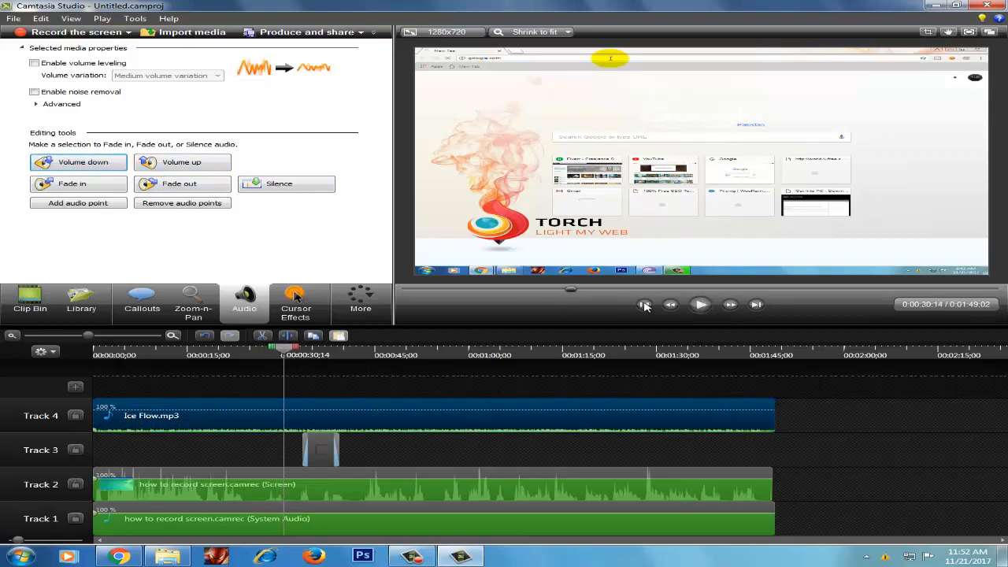
pyautogui.click(699, 305)
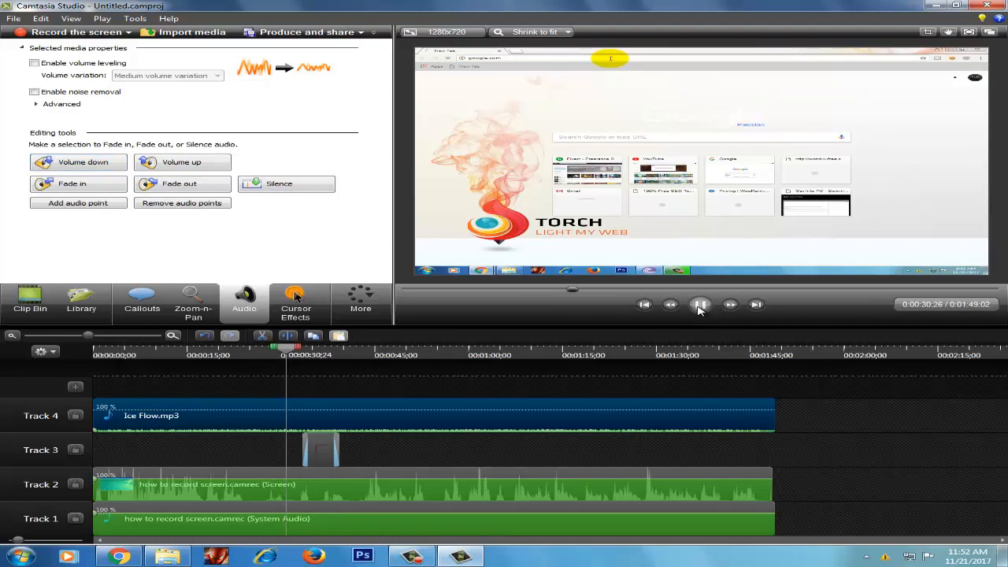
pyautogui.click(699, 305)
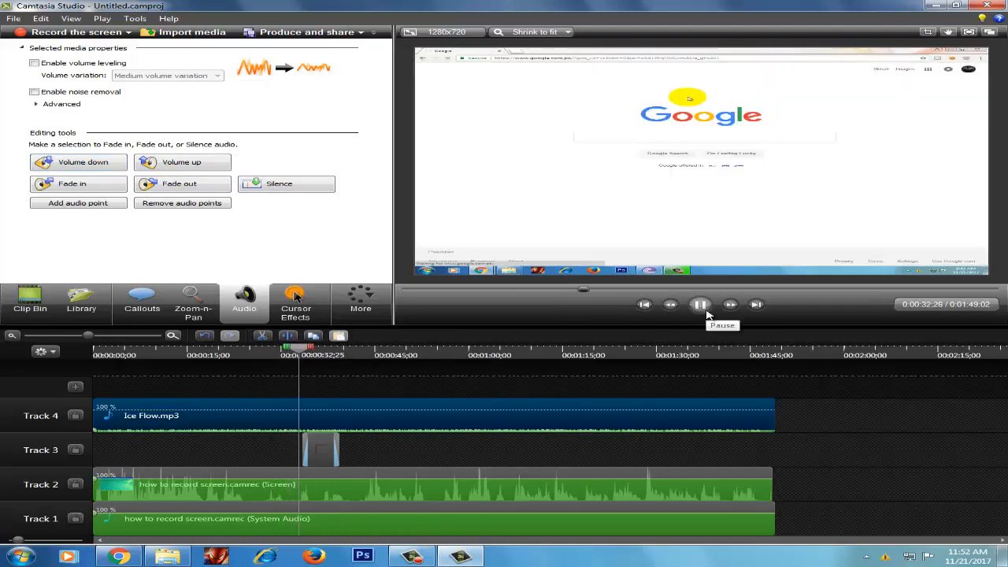
pyautogui.click(700, 305)
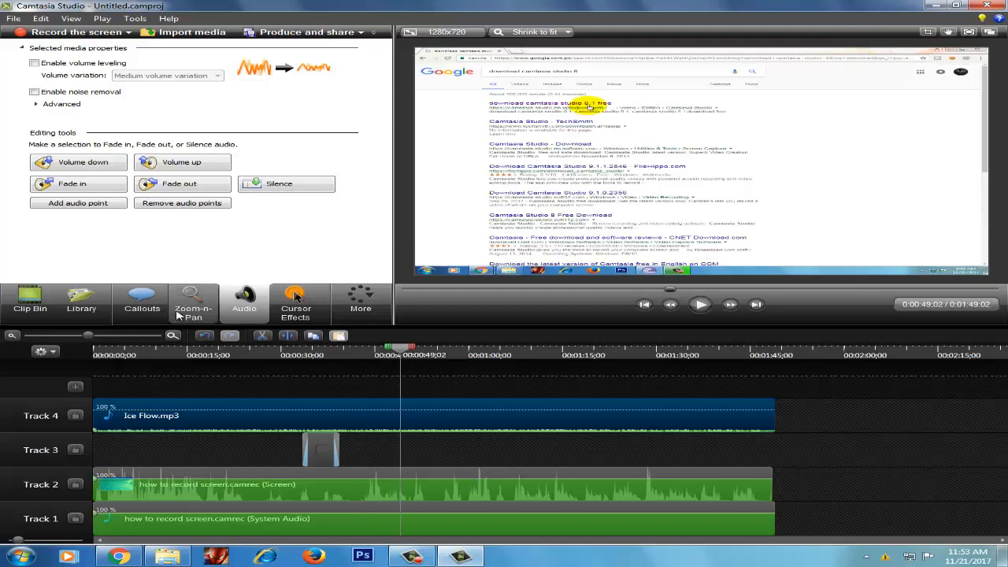
pyautogui.moveTo(244, 303)
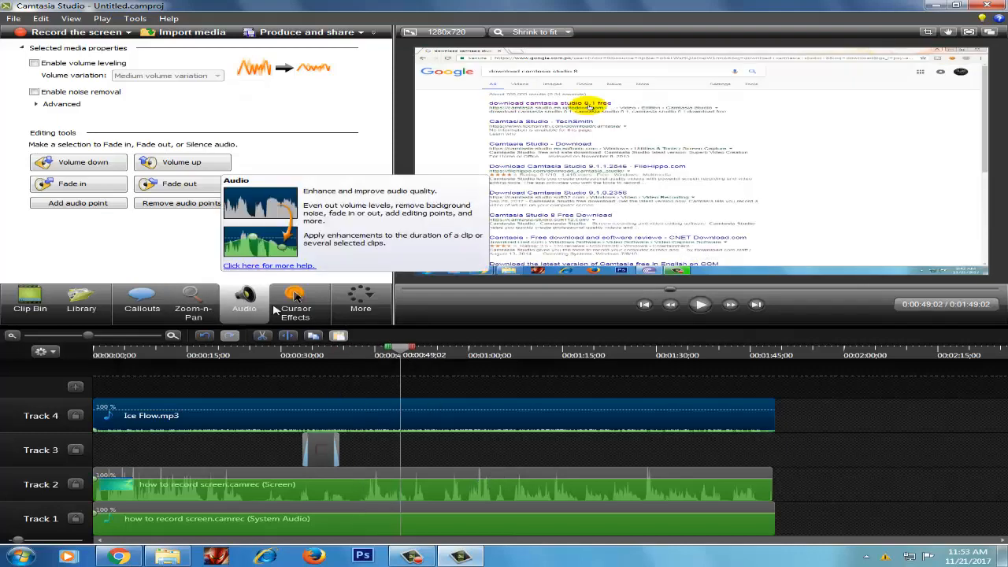
pyautogui.click(142, 303)
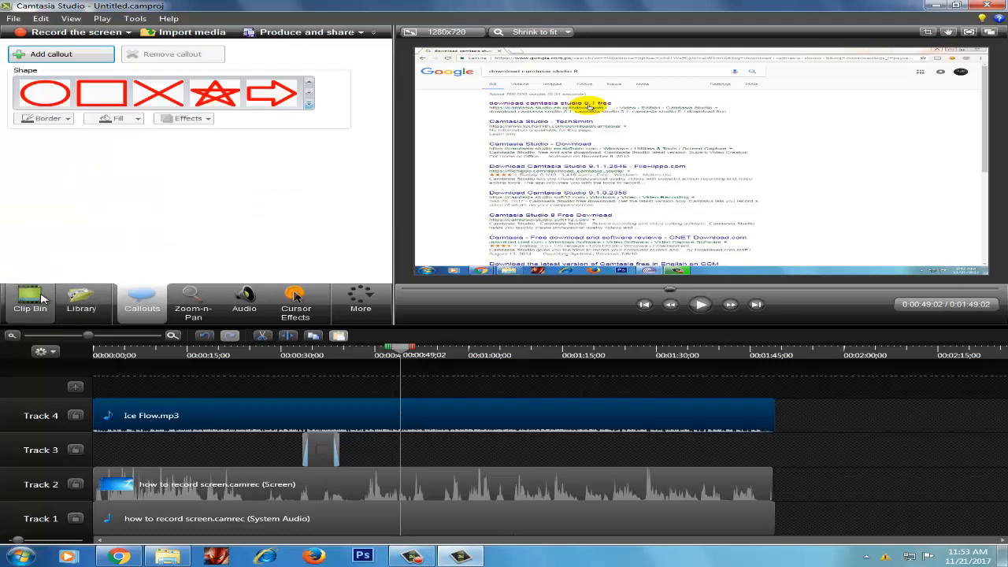
# Split the Track 2 recording near 0:50 and play the preview around the split
pyautogui.click(30, 303)
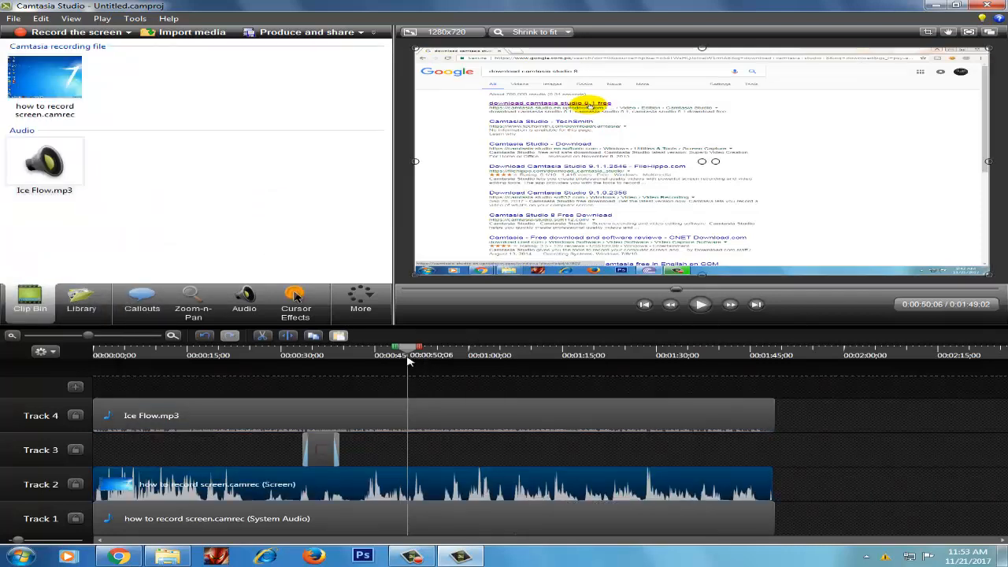
pyautogui.moveTo(331, 335)
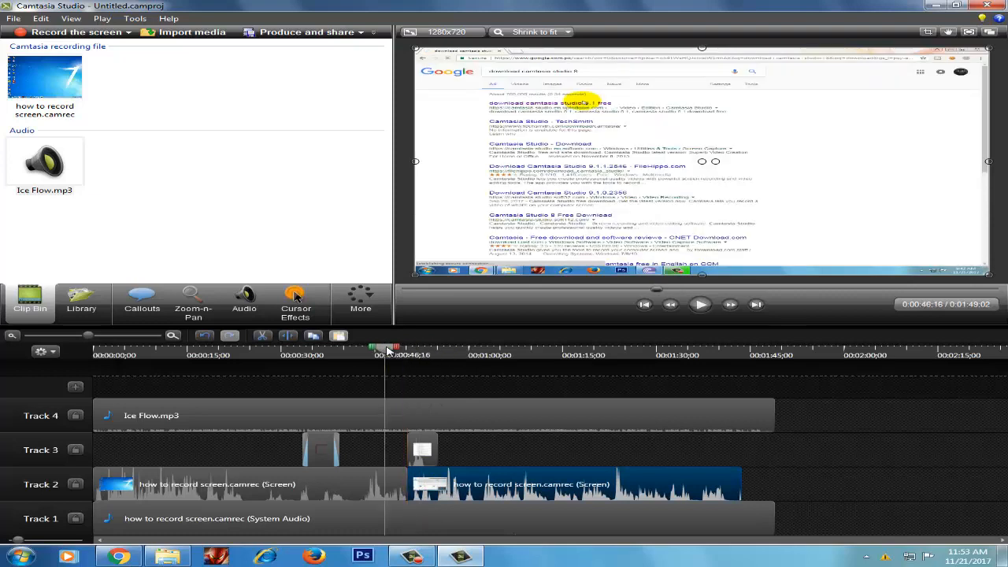
pyautogui.click(699, 305)
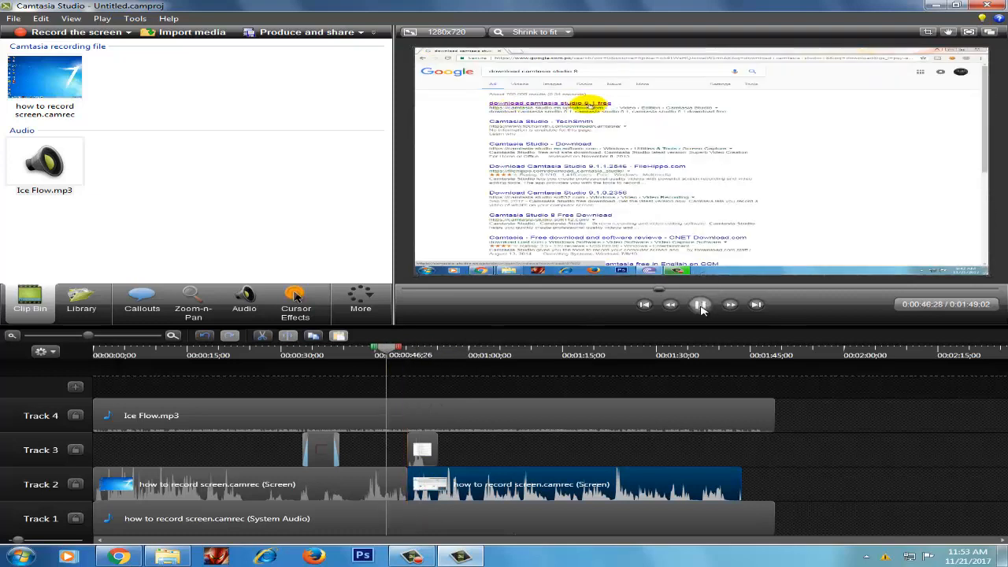
pyautogui.click(700, 305)
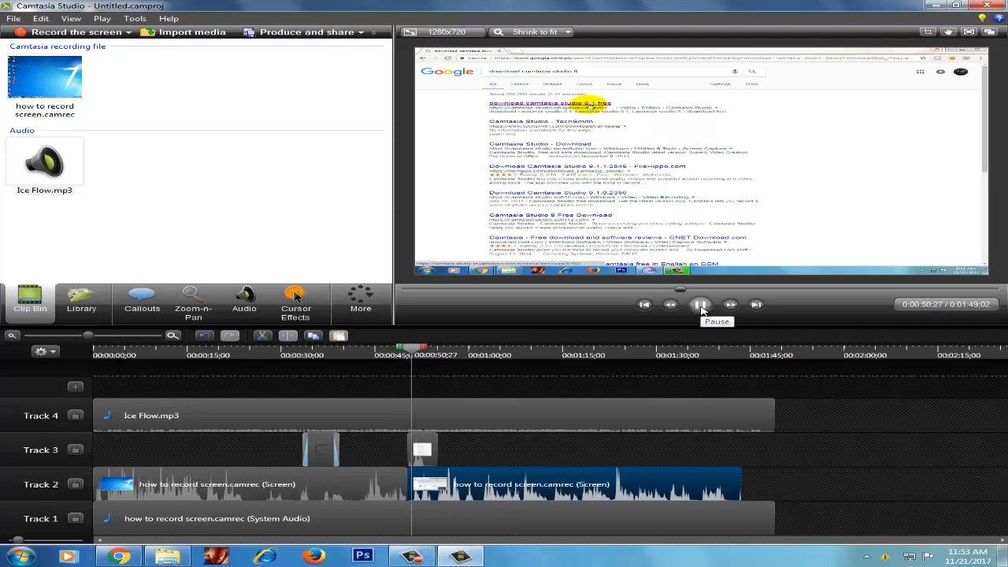
pyautogui.click(700, 304)
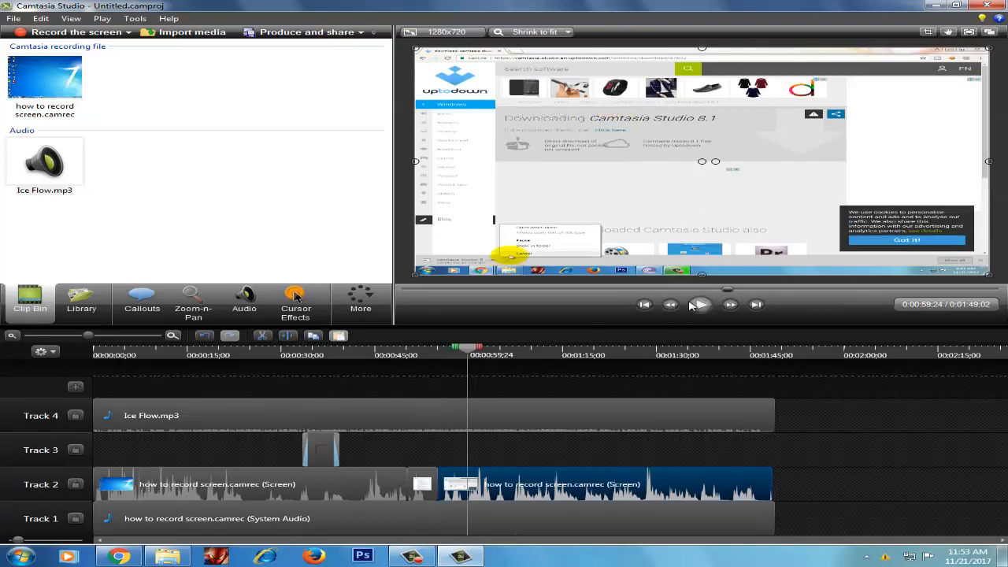
pyautogui.moveTo(699, 304)
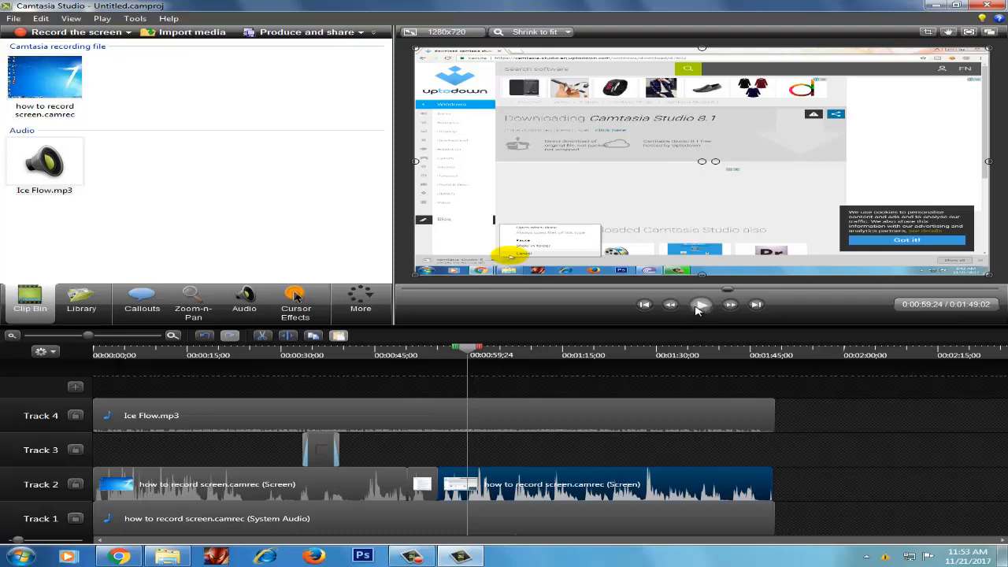
pyautogui.click(700, 305)
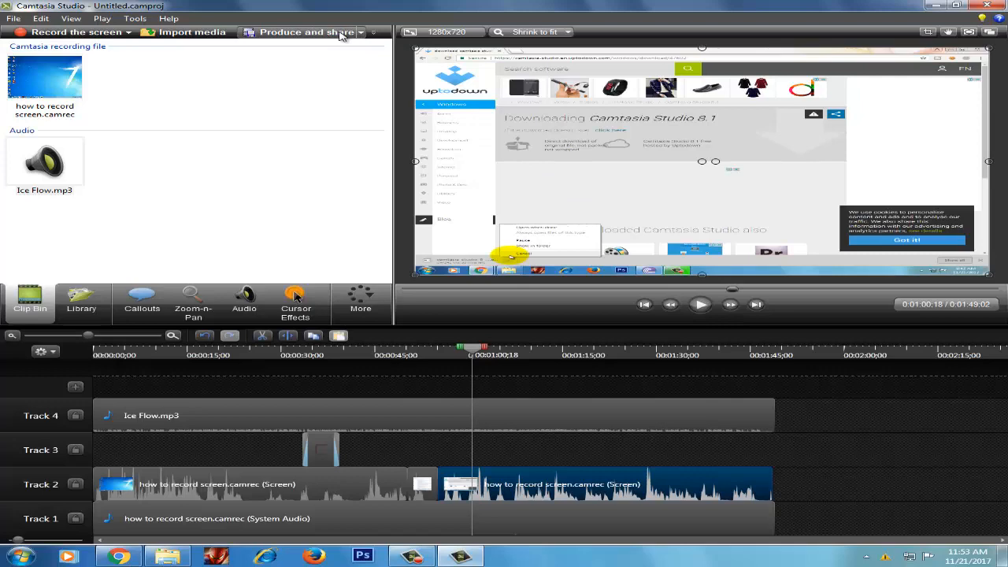
# Start the Production Wizard with the 'MP4 with video player (up to 720p)' preset and advance to save location
pyautogui.click(660, 179)
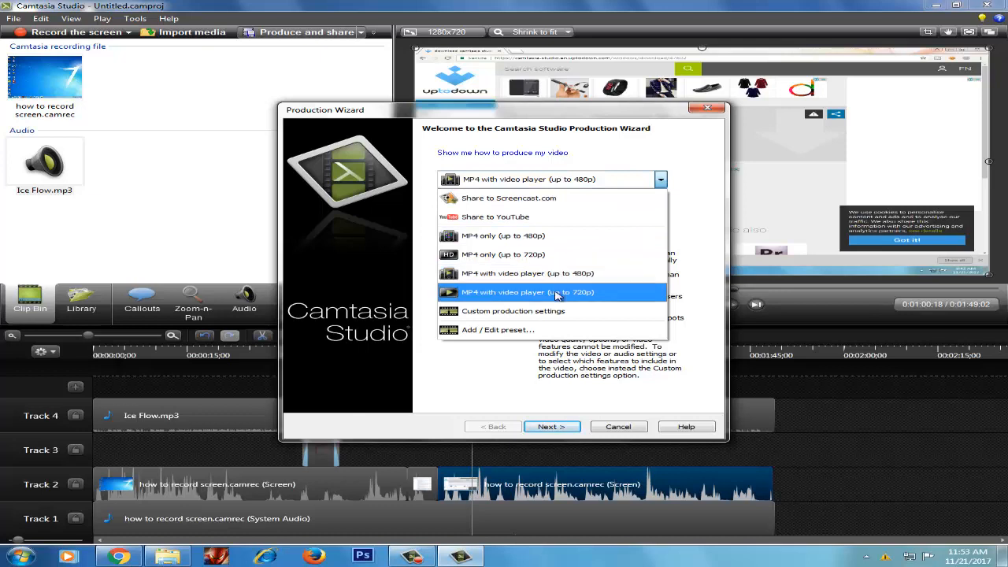
pyautogui.moveTo(568, 301)
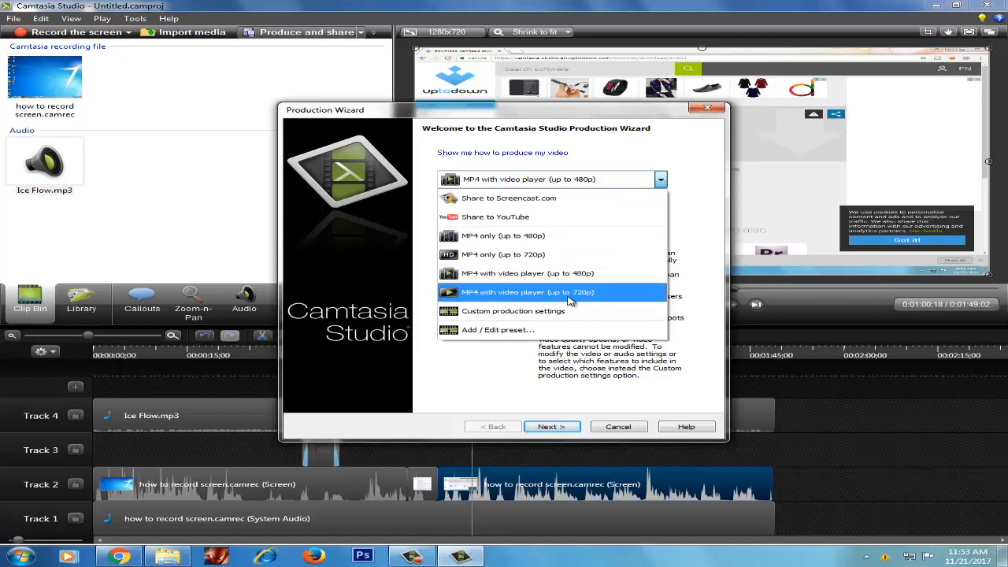
pyautogui.click(528, 292)
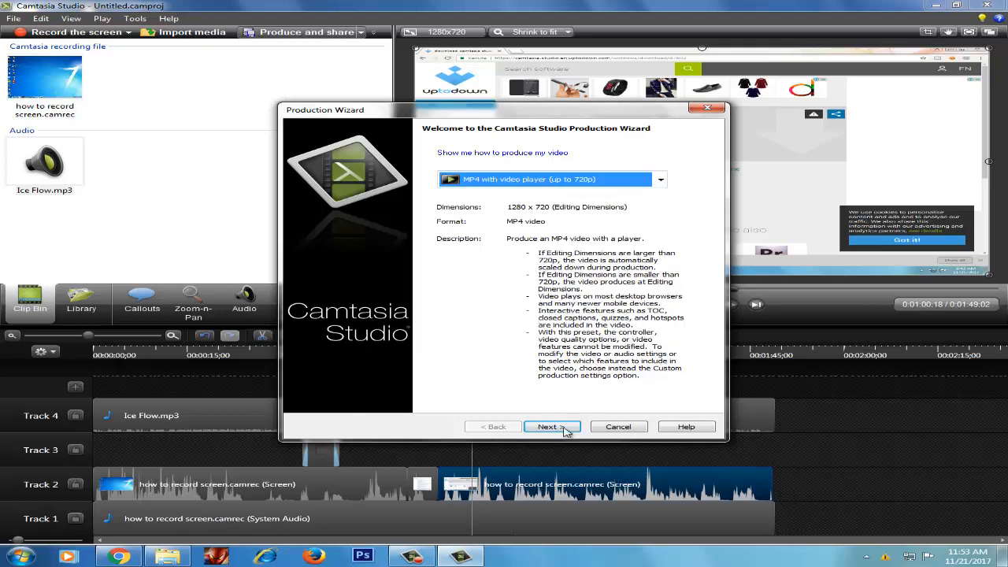
pyautogui.click(551, 426)
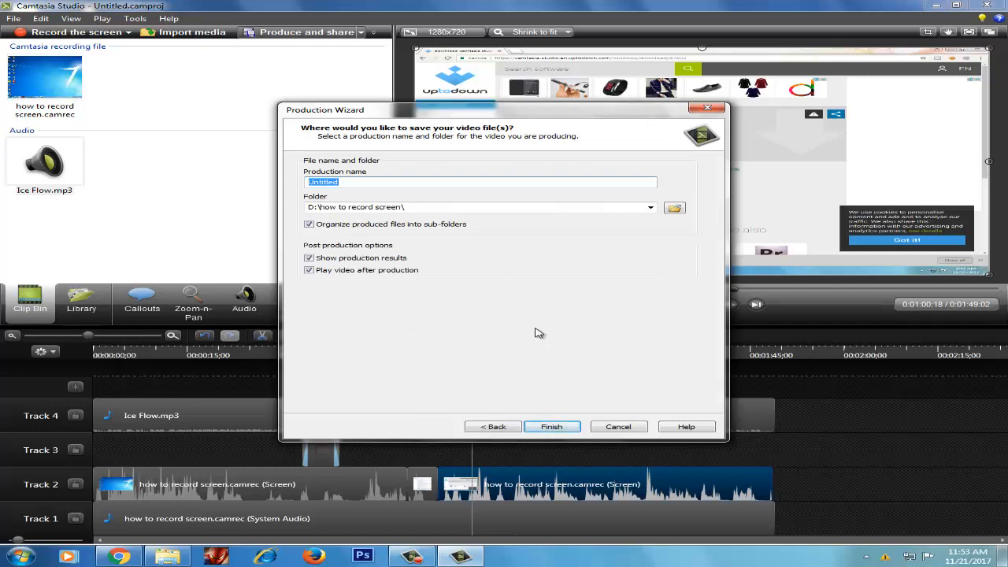